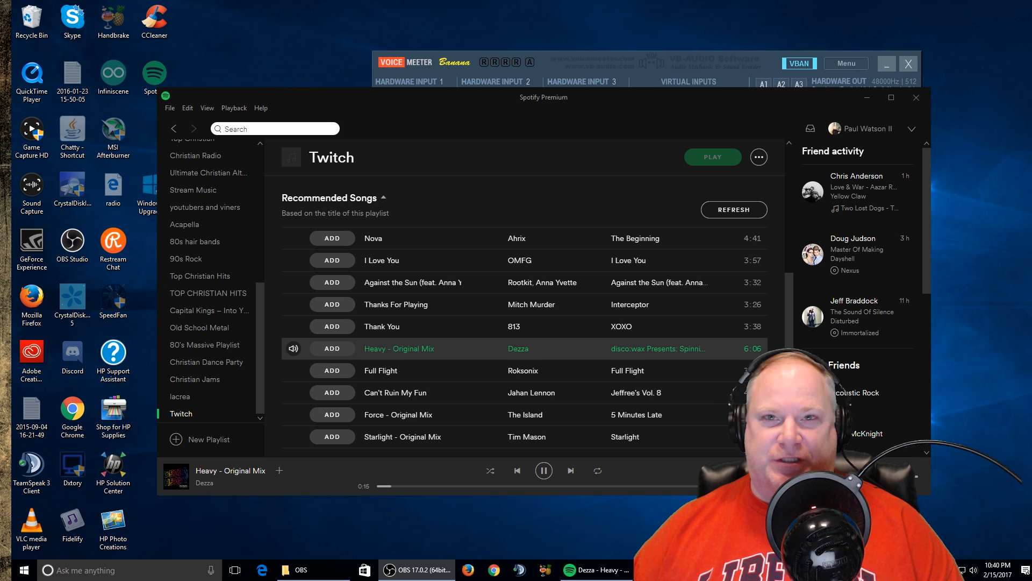
mouse_move(512, 503)
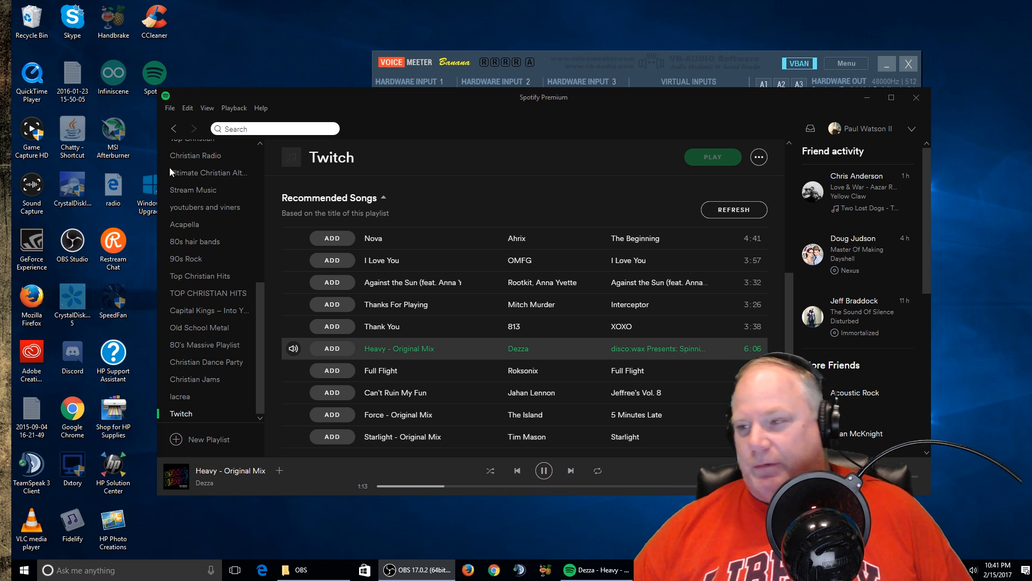
mouse_move(494, 571)
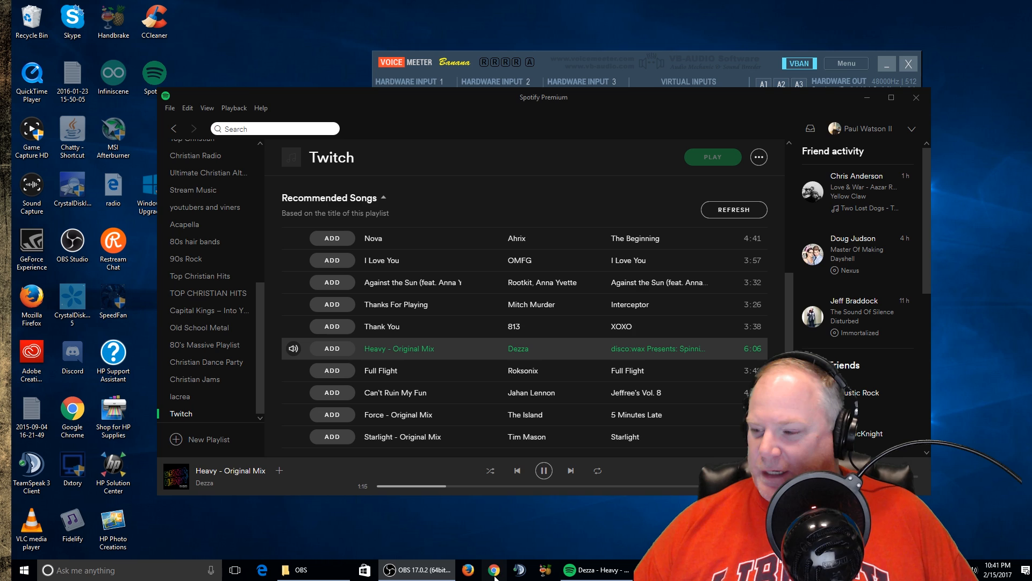
- Show the audiorouterdev/audio-router GitHub README with its download links in Chrome
left_click(494, 569)
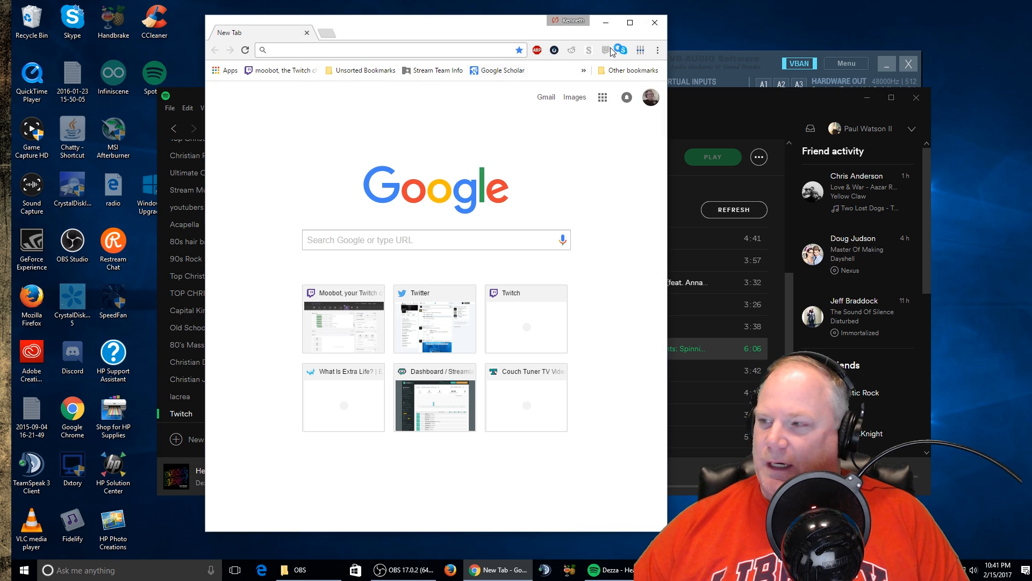
left_click(656, 51)
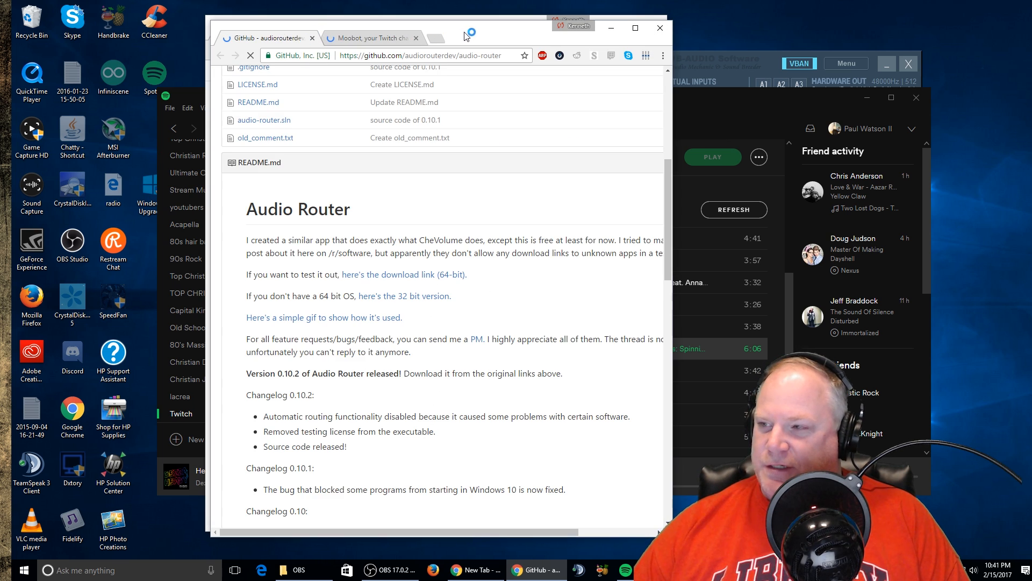
scroll("up", 3)
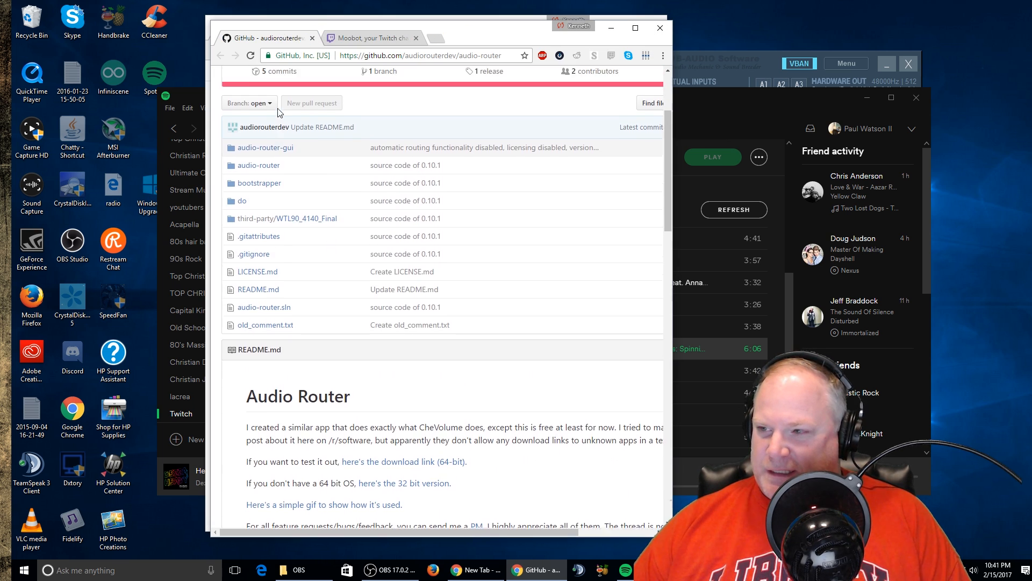
scroll("up", 3)
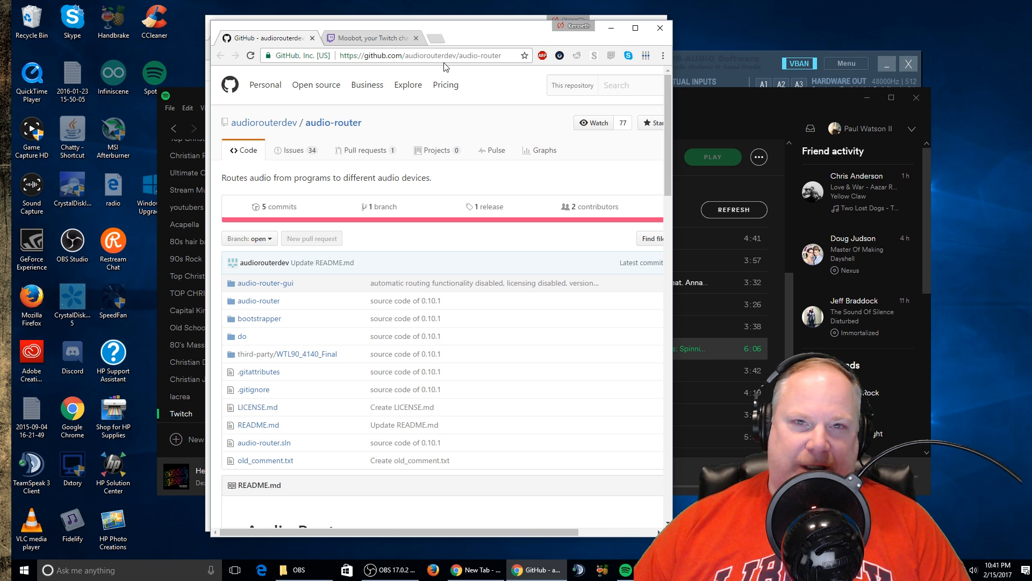
mouse_move(391, 100)
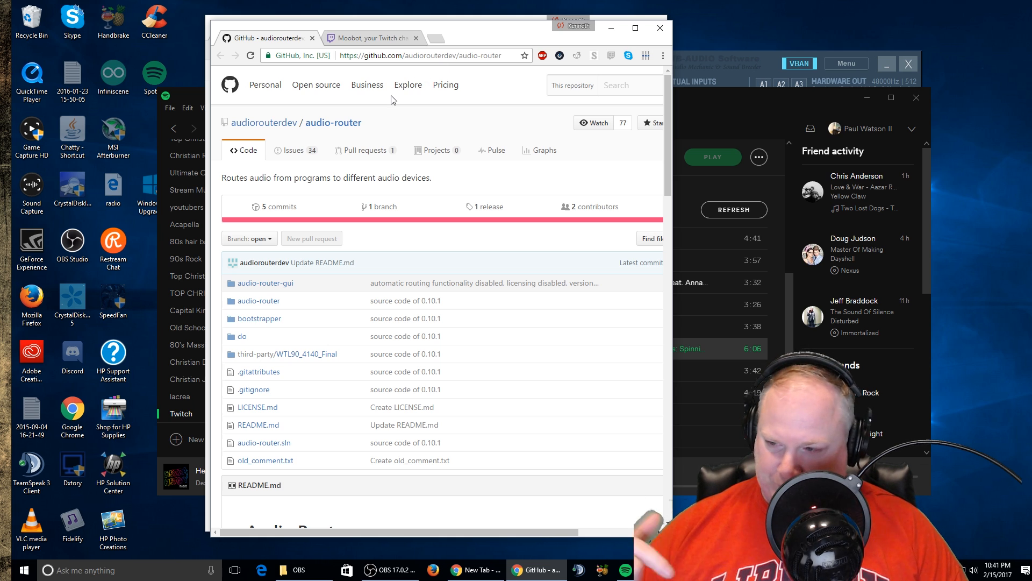
scroll("down", 3)
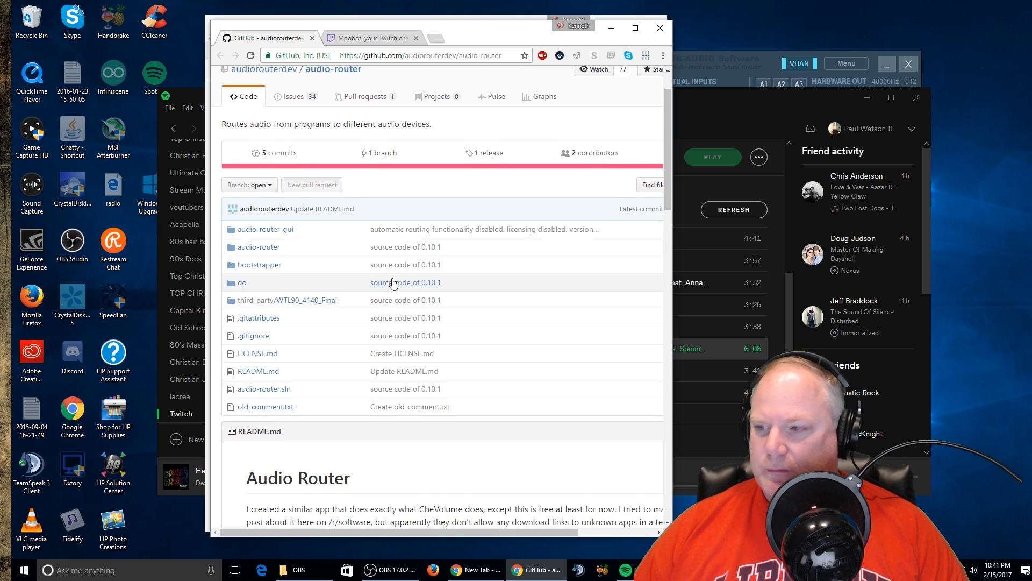
scroll("down", 3)
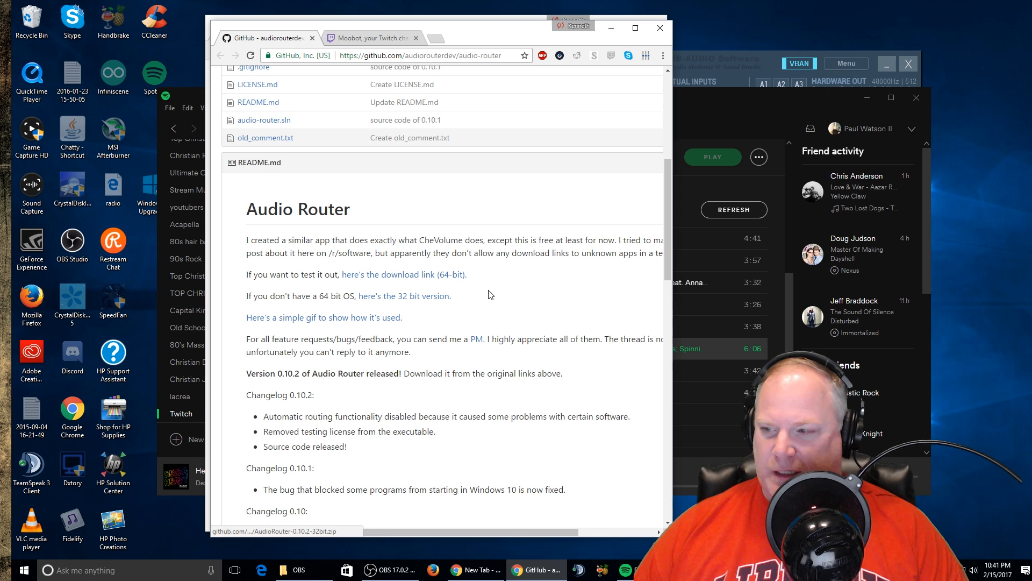
mouse_move(544, 297)
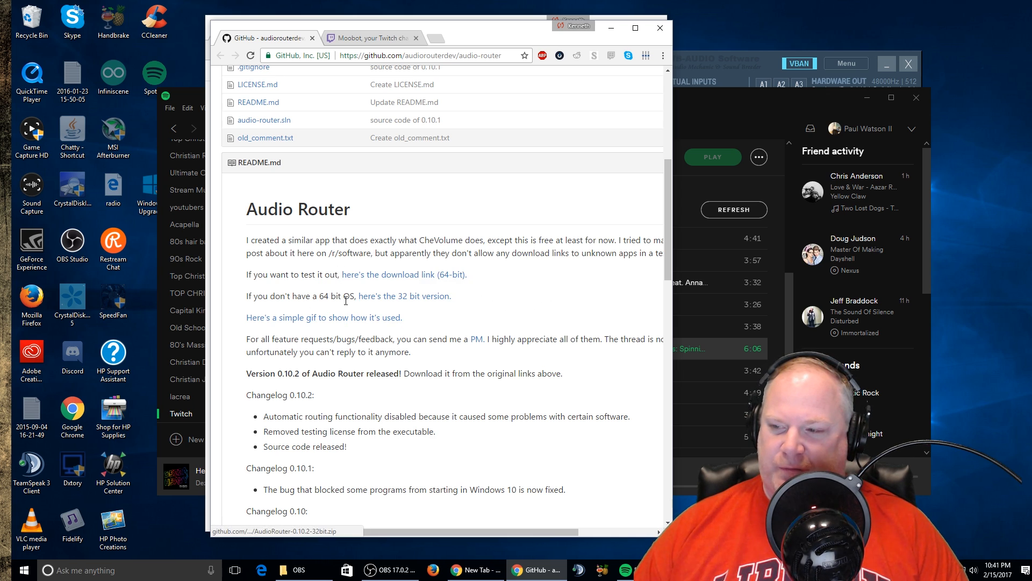
mouse_move(398, 283)
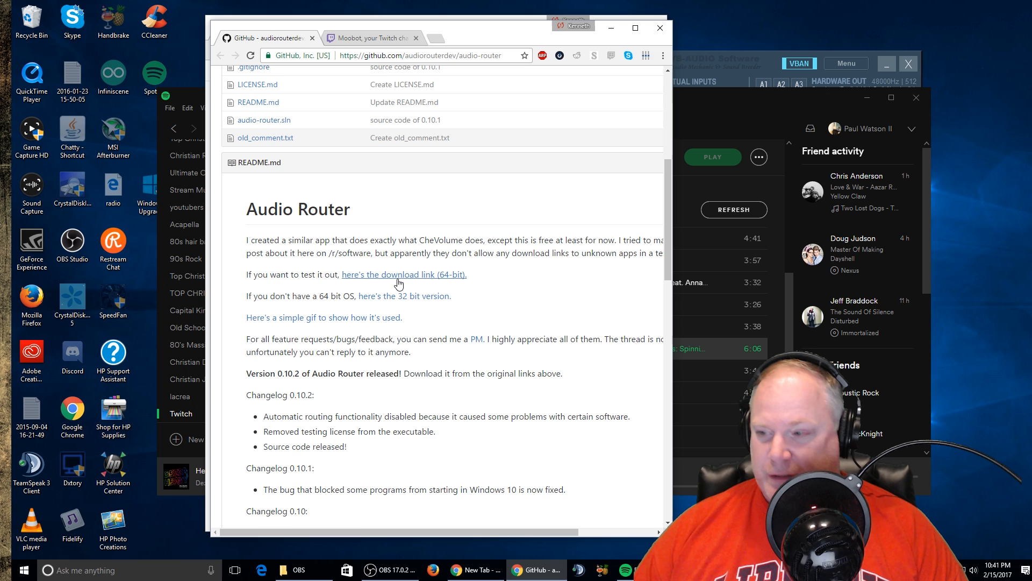
mouse_move(325, 288)
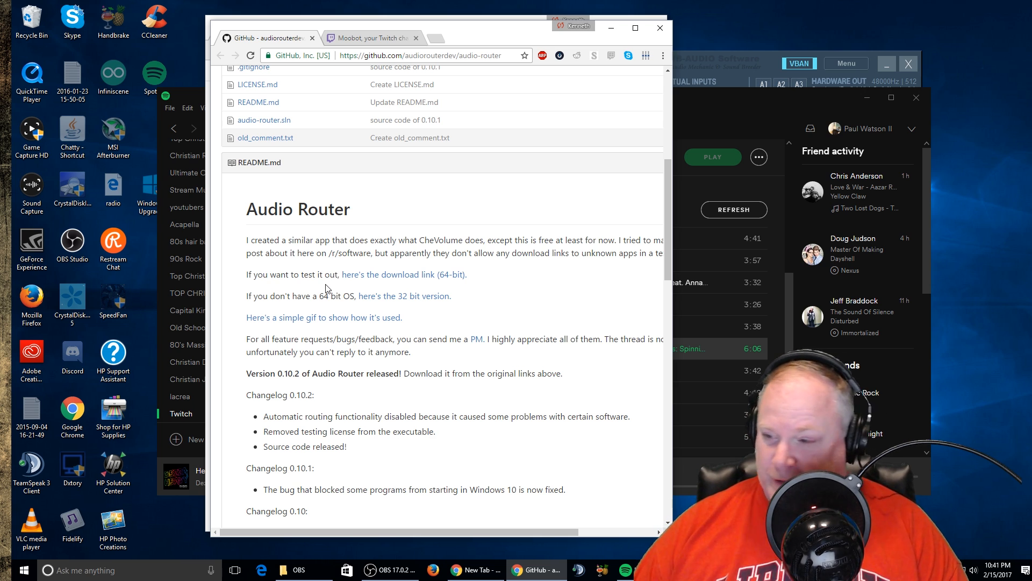
mouse_move(404, 274)
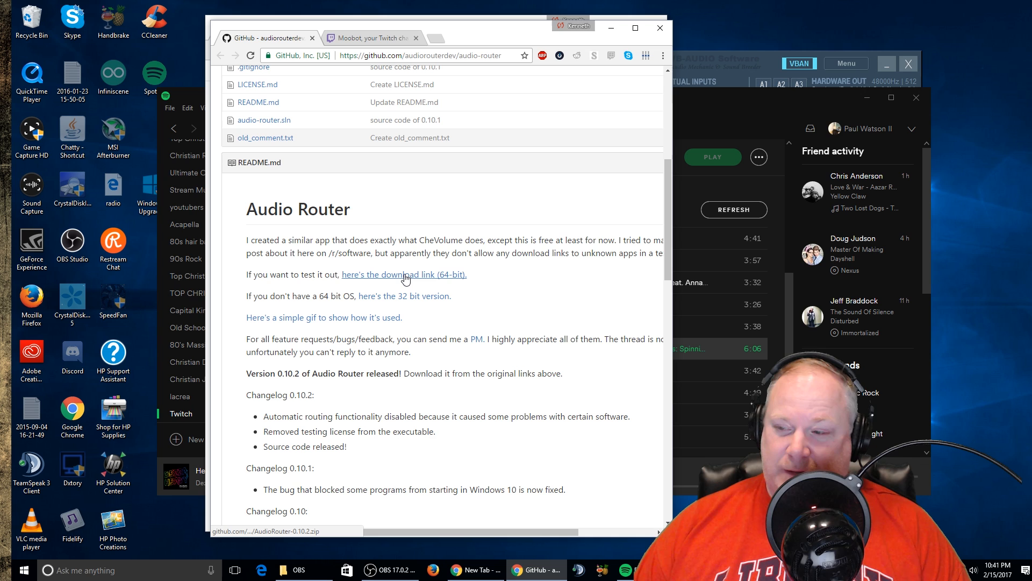
mouse_move(428, 278)
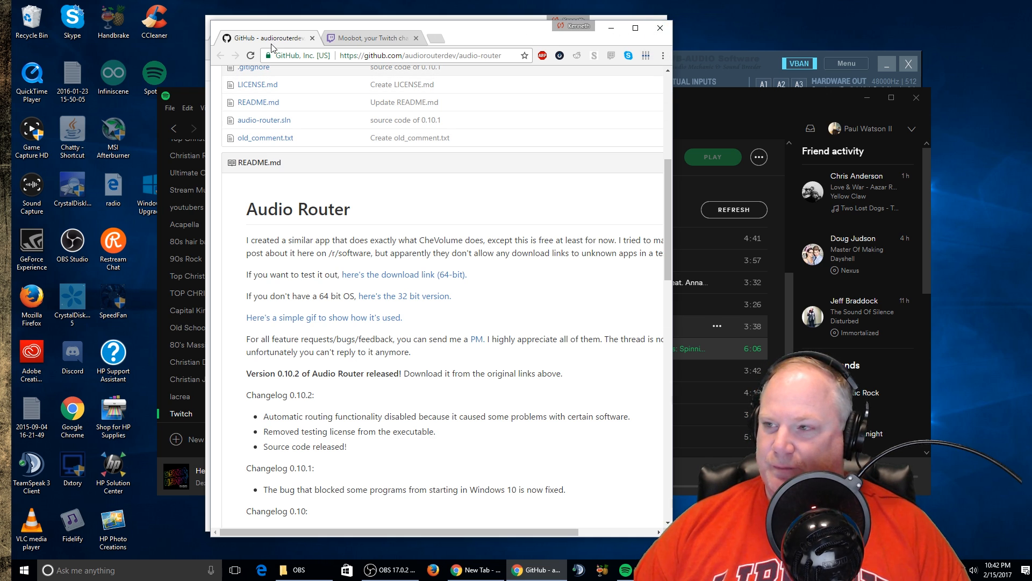
- Leave the browser on the Moobot tab and minimize it so Spotify shows again
left_click(368, 38)
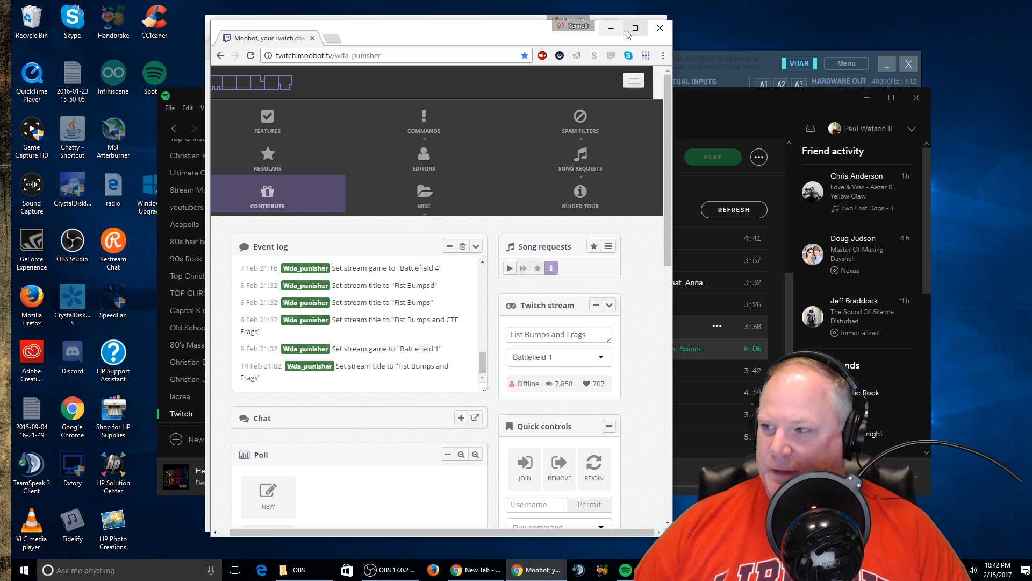
left_click(323, 32)
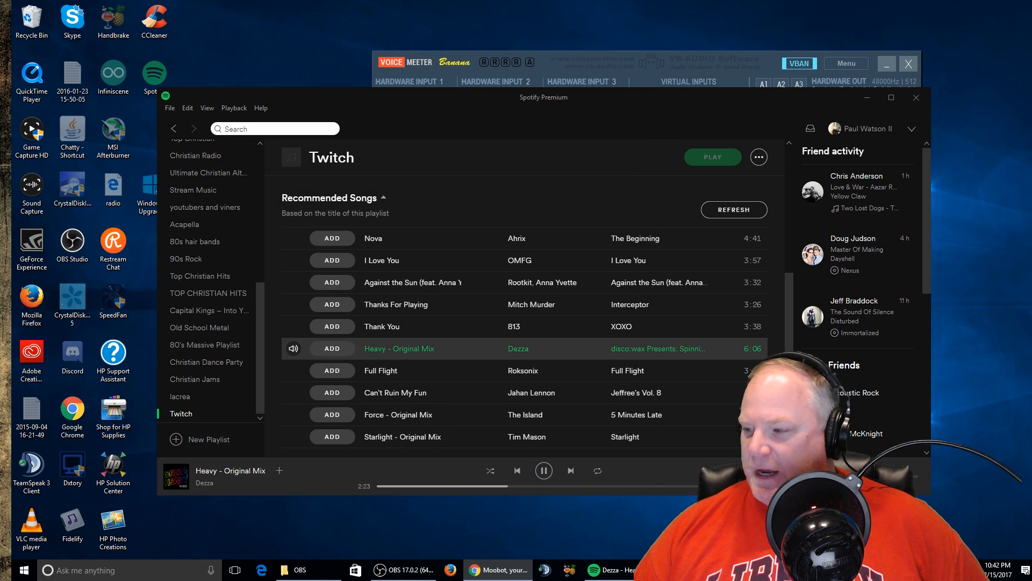
mouse_move(543, 471)
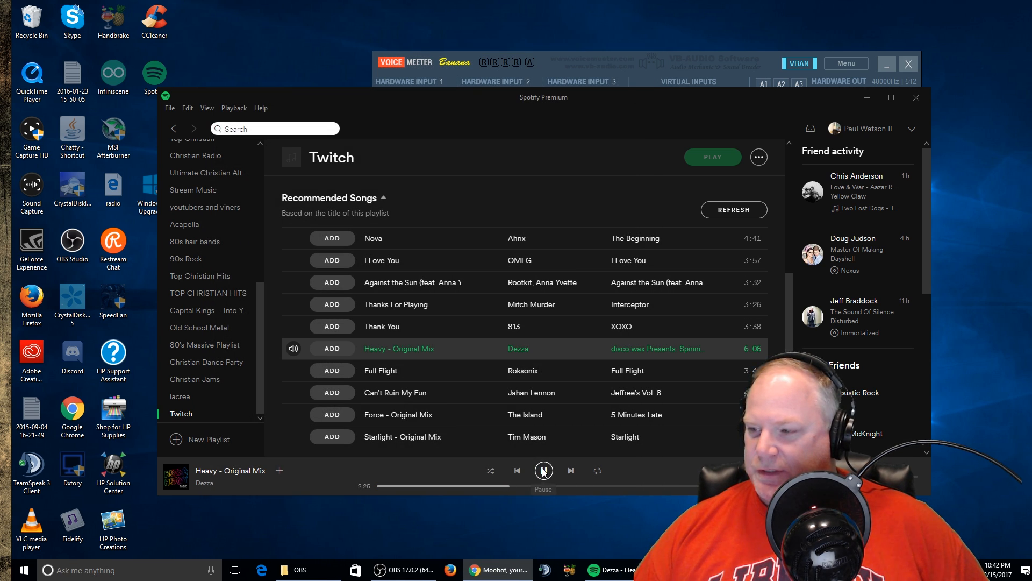
left_click(543, 470)
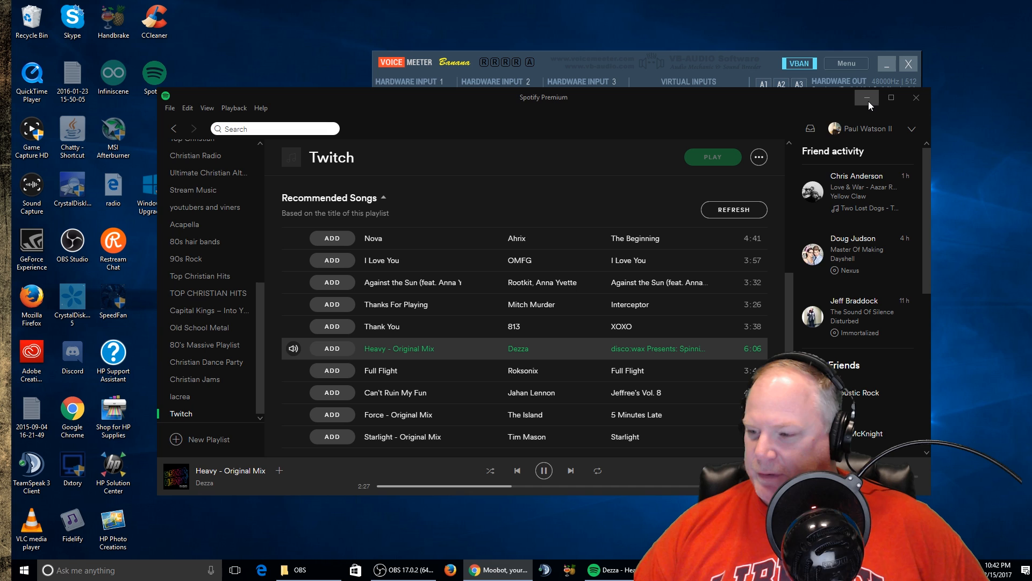
mouse_move(887, 98)
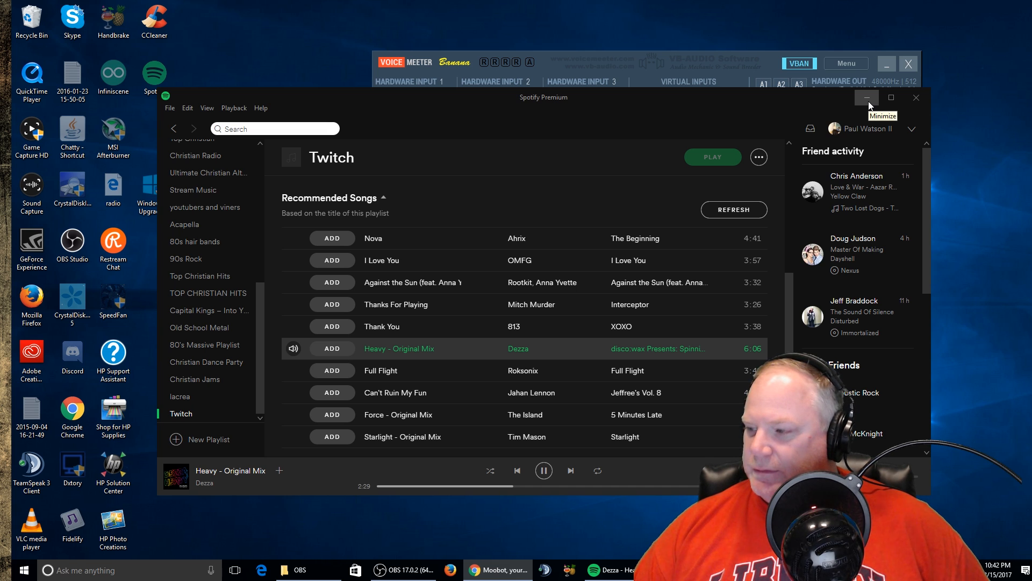
- Minimize Spotify so the VoiceMeeter Banana mixer is fully in view
left_click(886, 96)
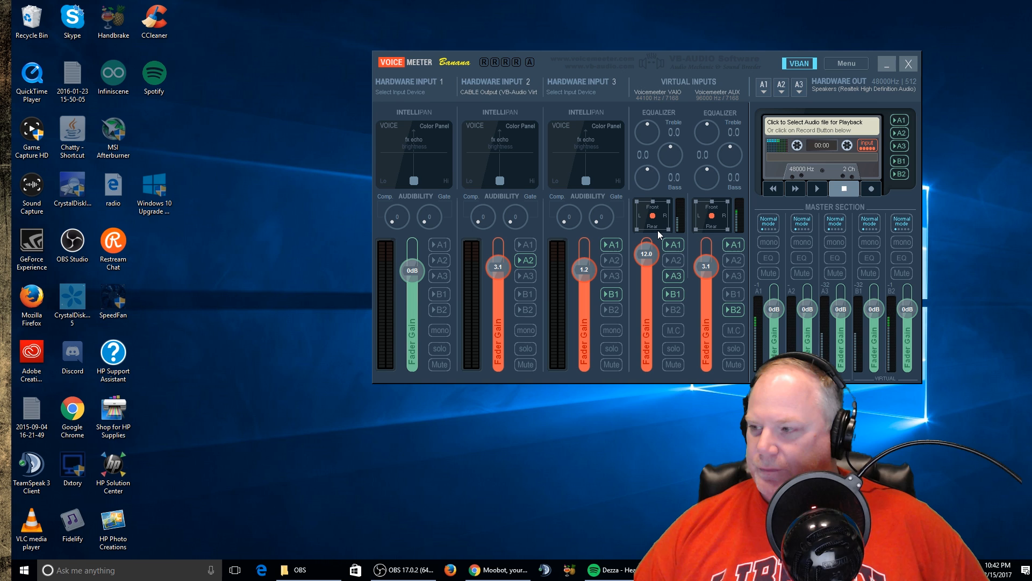
mouse_move(679, 232)
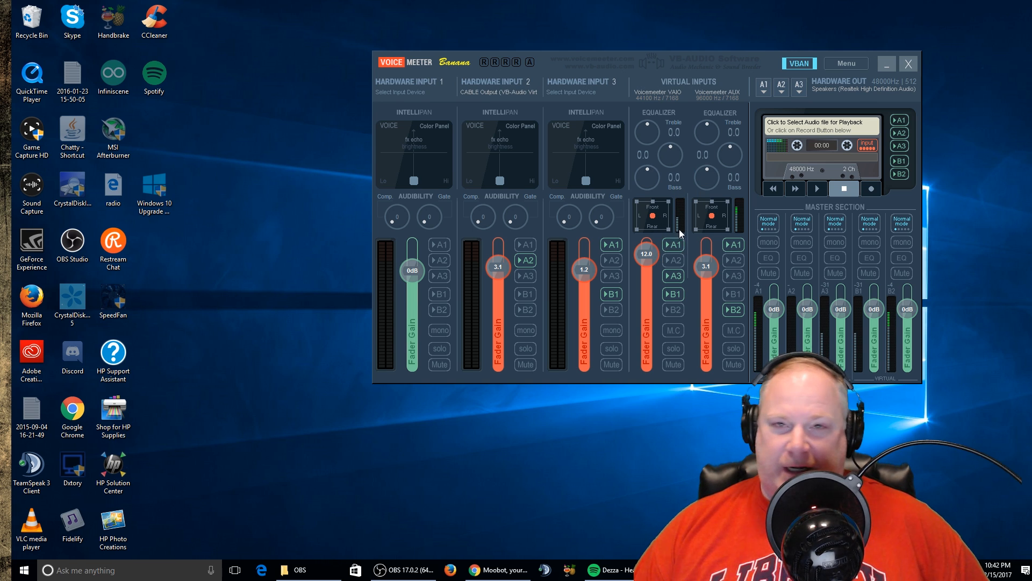
mouse_move(718, 259)
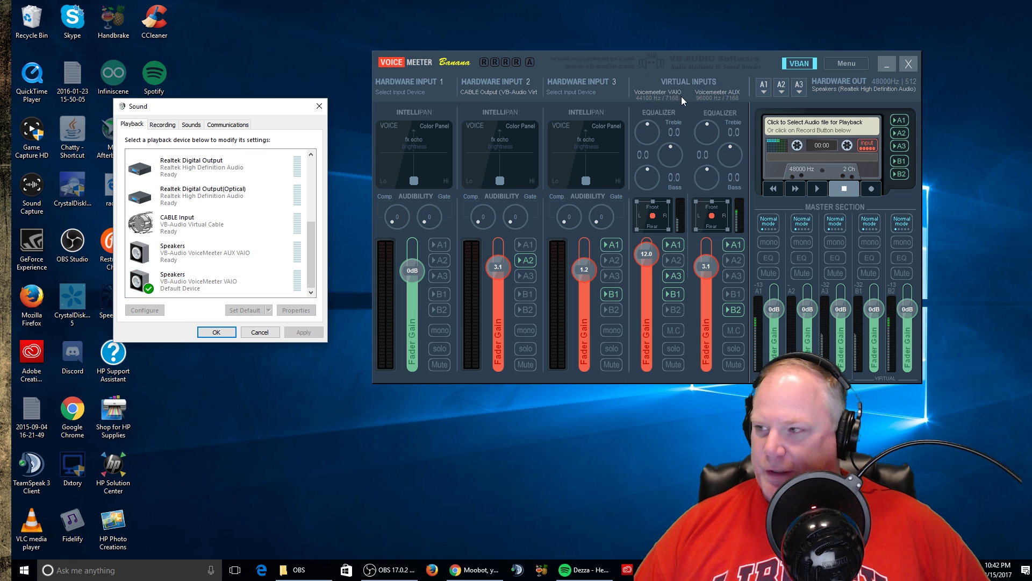
mouse_move(664, 189)
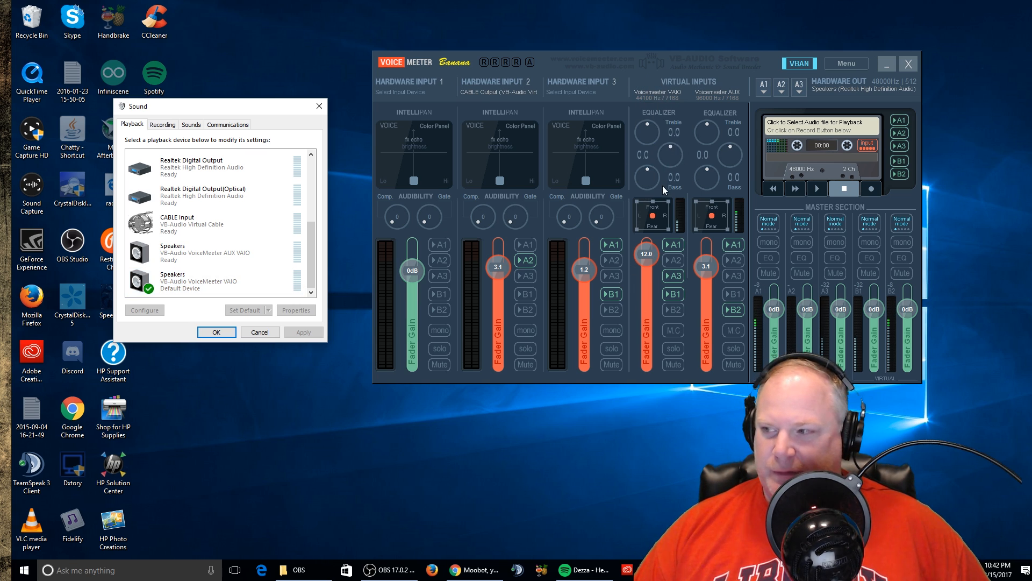
mouse_move(663, 295)
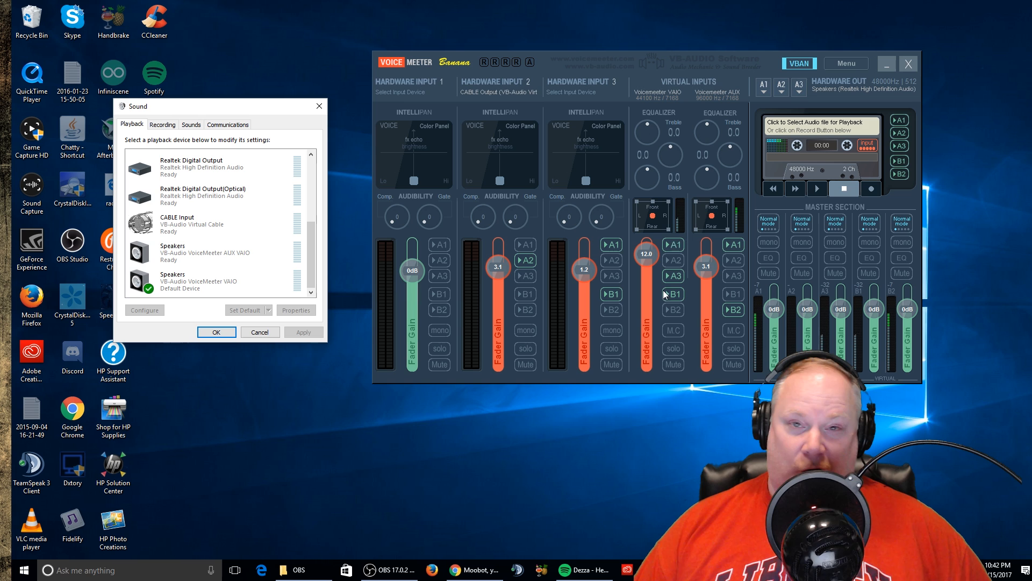
mouse_move(667, 104)
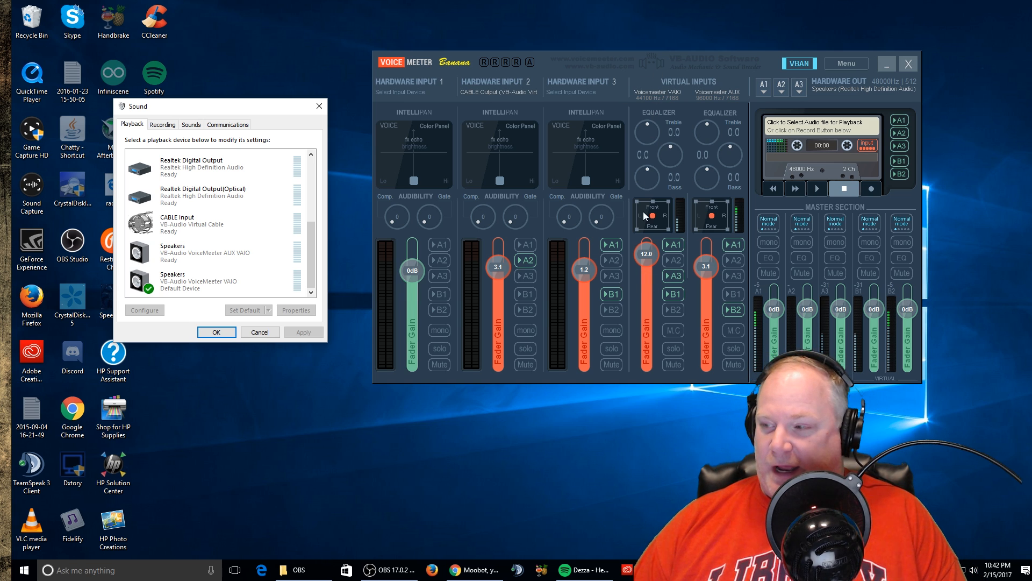
mouse_move(459, 222)
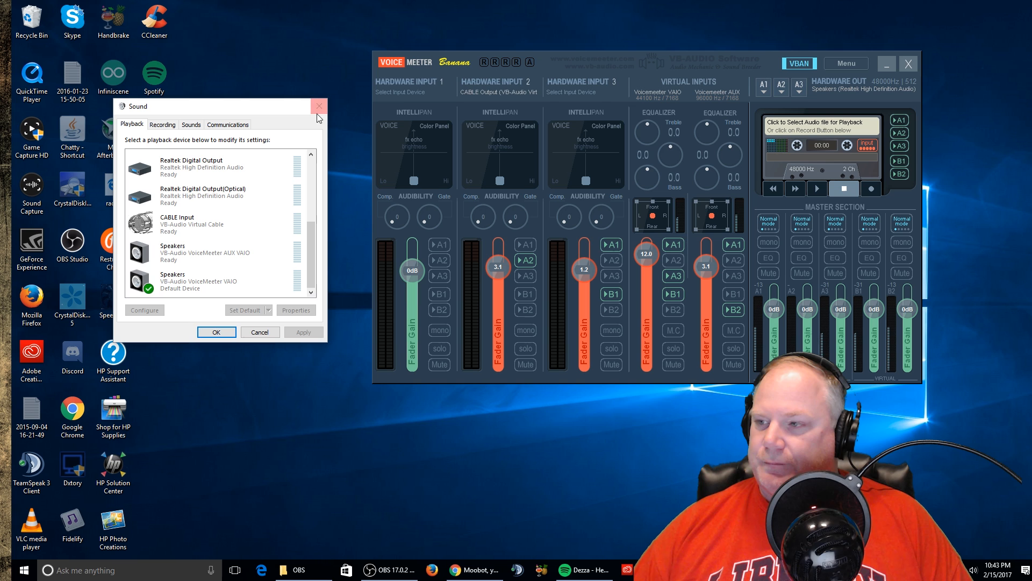
- Review Spotify's Route dialog in Audio Router, keeping Default Audio Device as its output
left_click(319, 107)
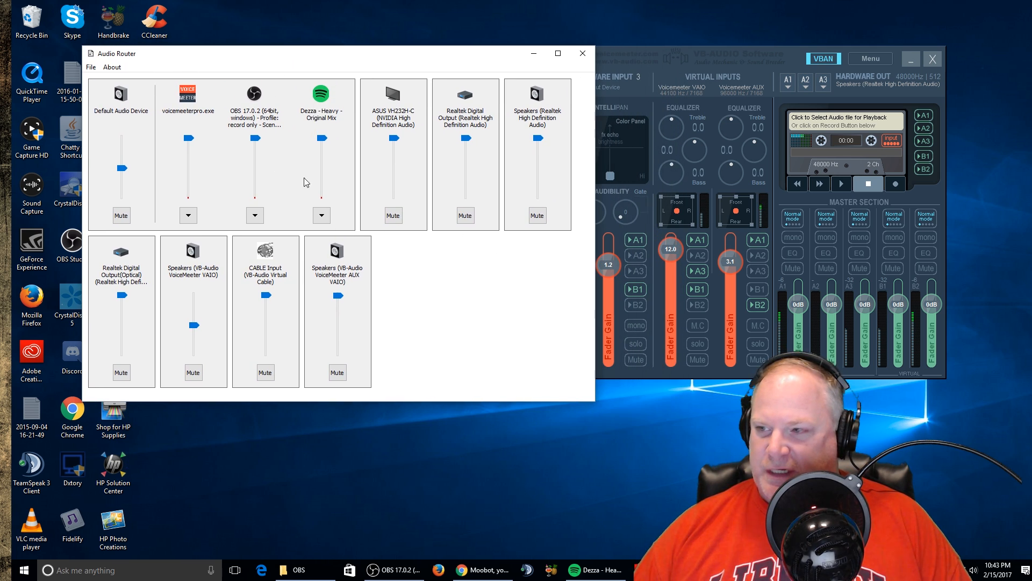
mouse_move(375, 272)
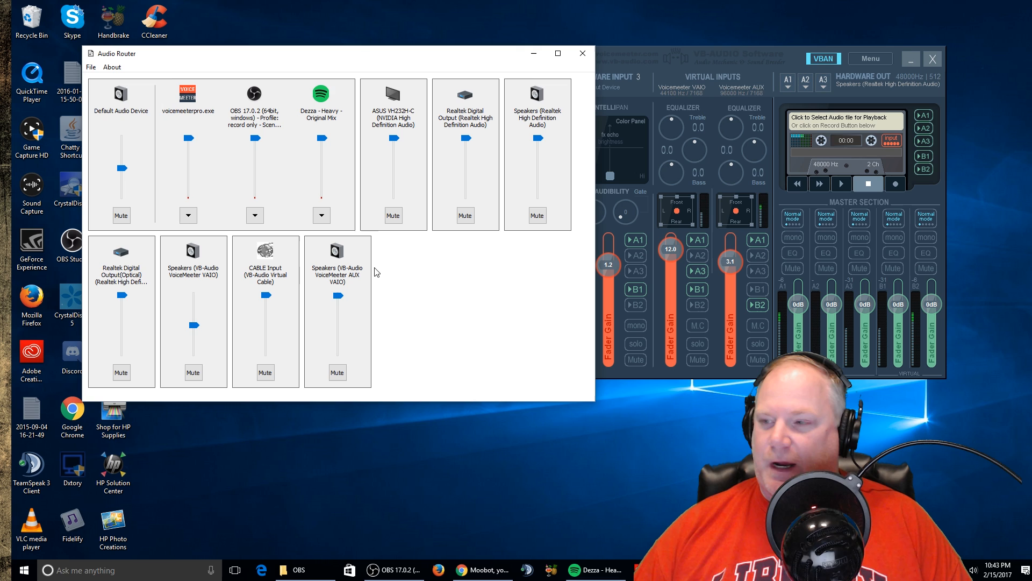
left_click(321, 215)
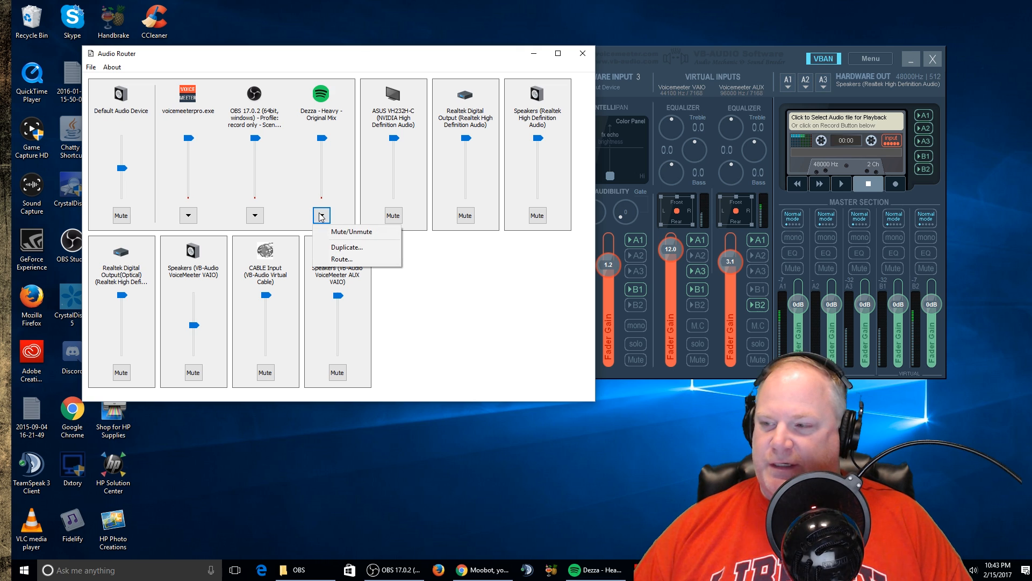
left_click(342, 259)
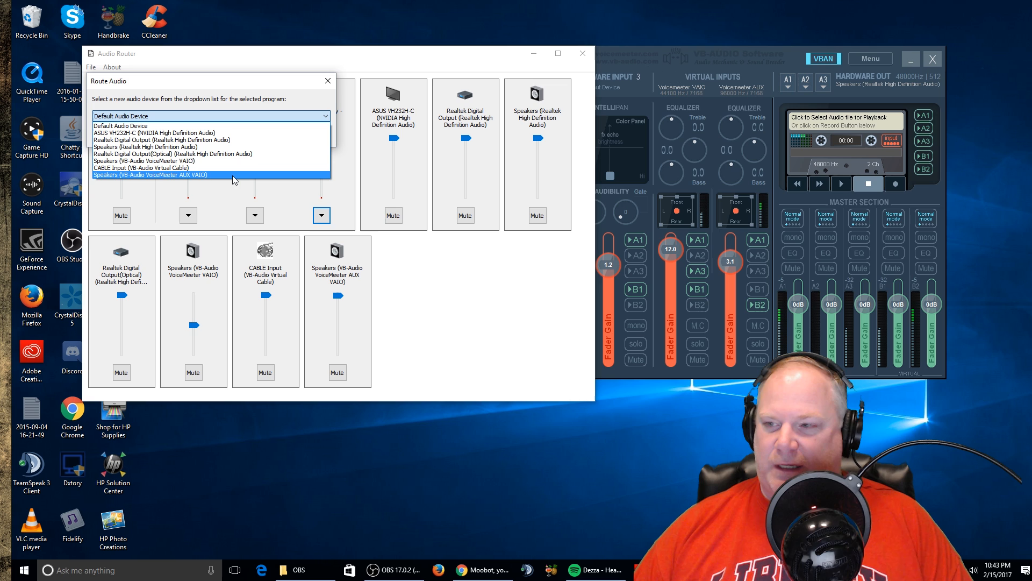
mouse_move(172, 175)
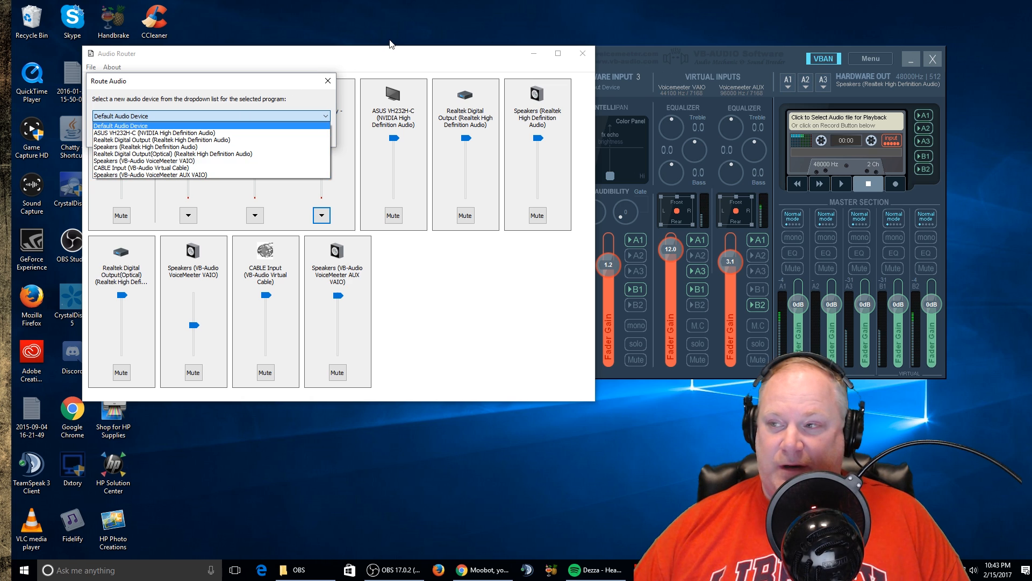
left_click(121, 125)
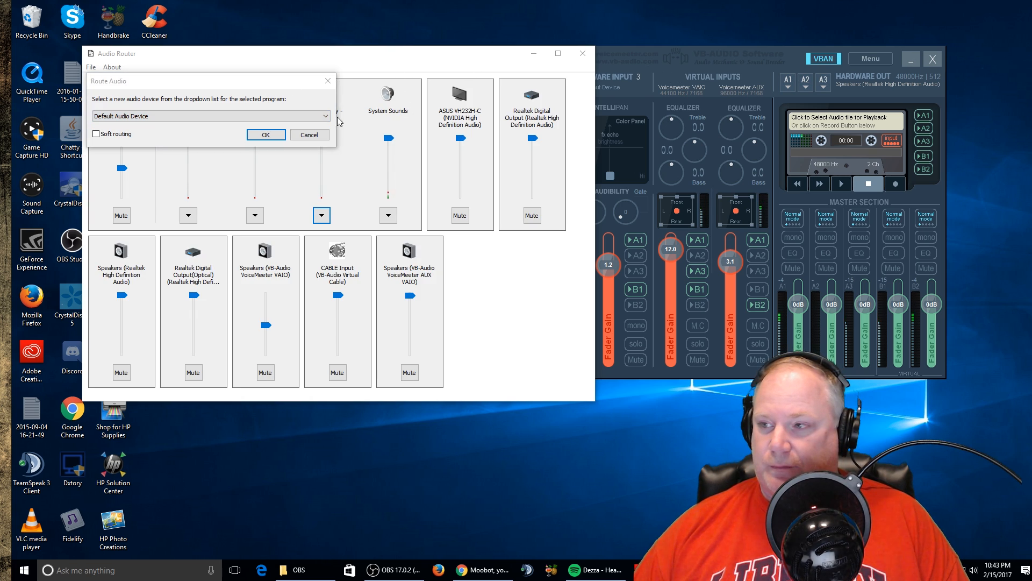
left_click(309, 136)
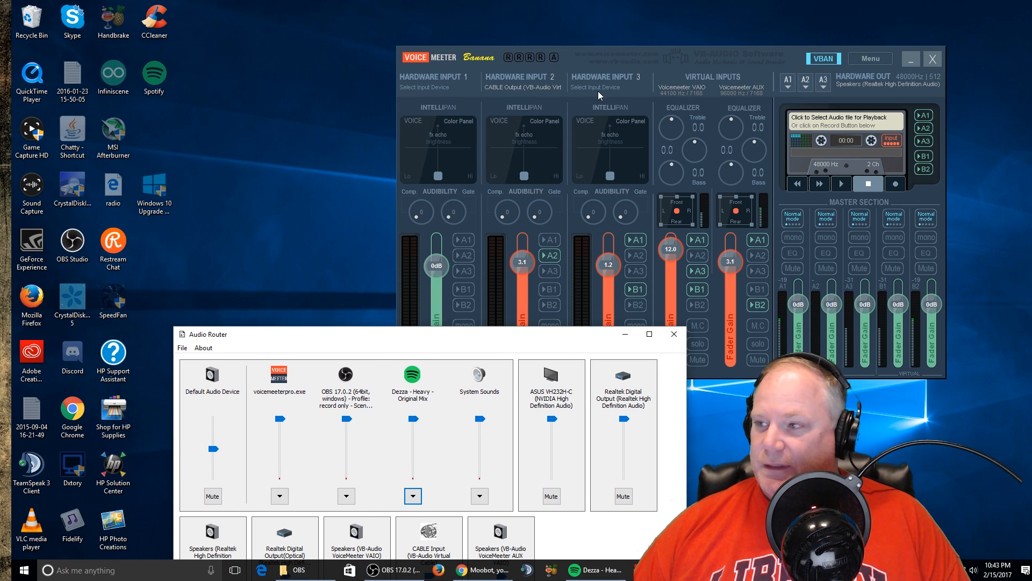
mouse_move(569, 278)
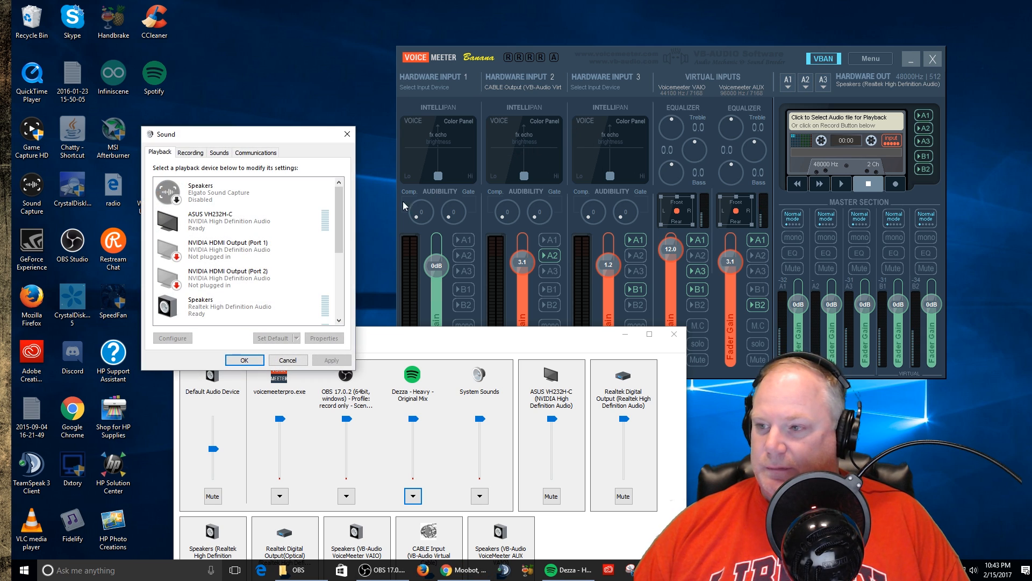
- Confirm CABLE Input appears in the playback list, then return to Audio Router
scroll("down", 3)
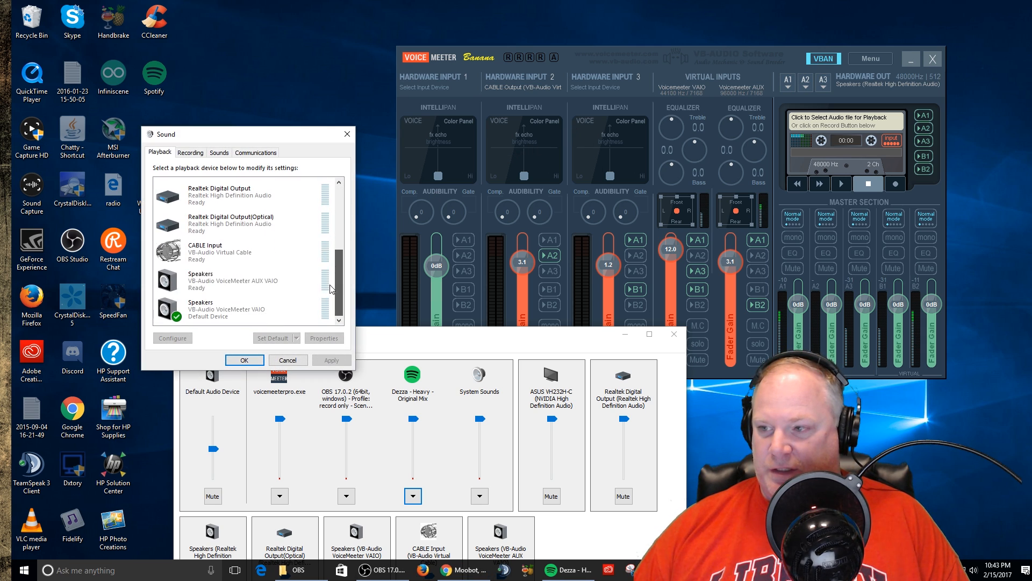
left_click(224, 251)
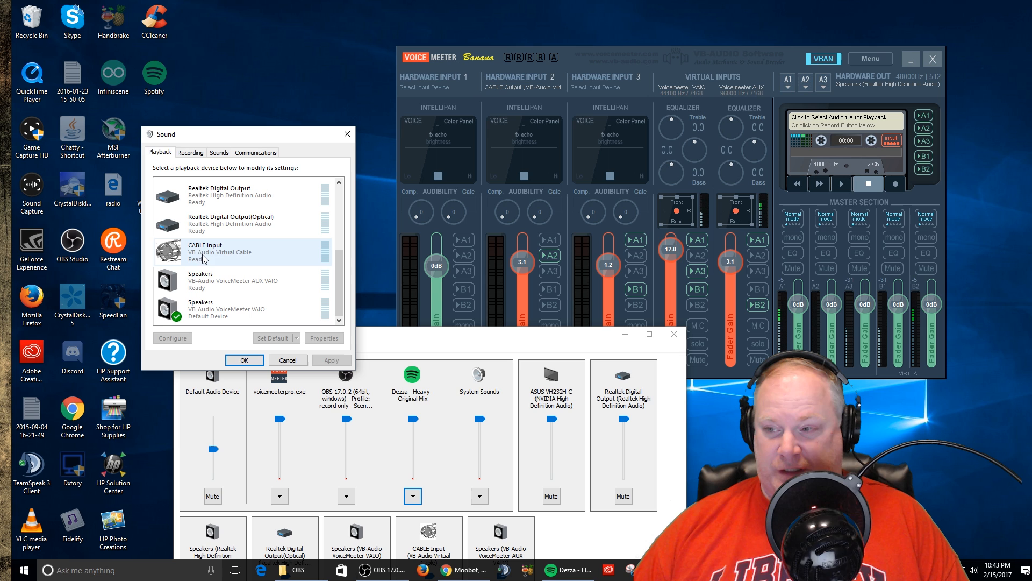
mouse_move(242, 258)
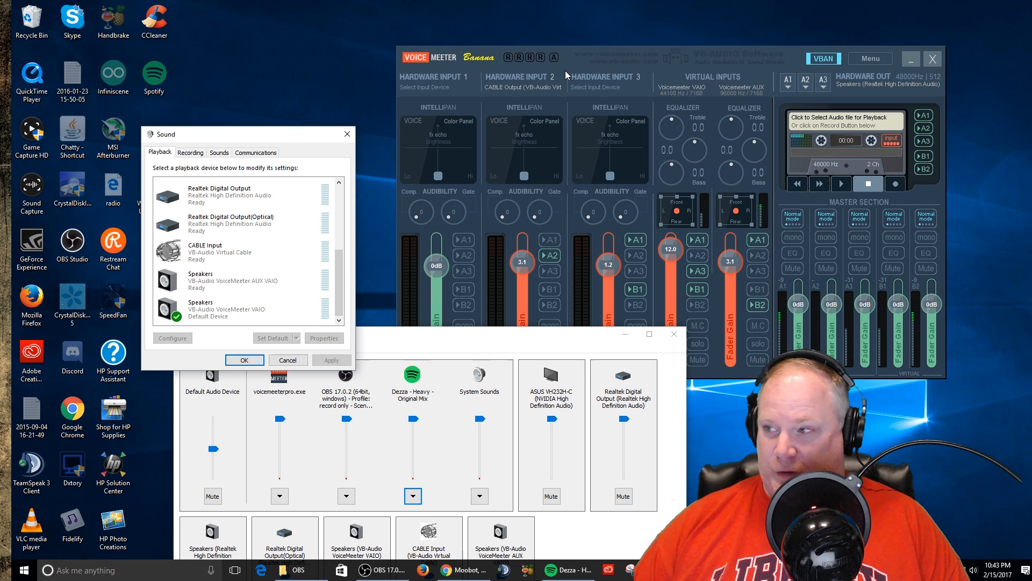
mouse_move(743, 60)
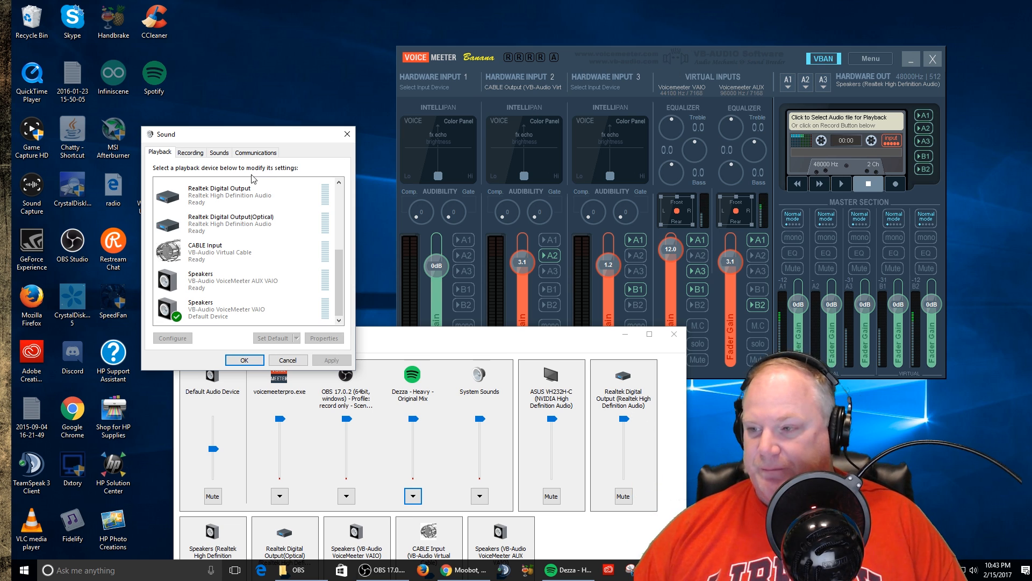
mouse_move(225, 305)
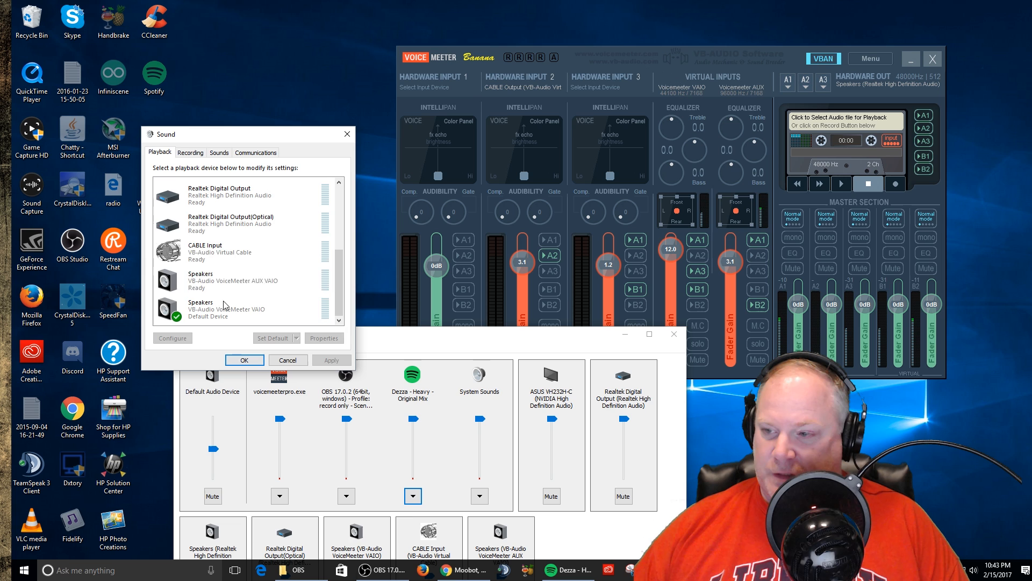
left_click(244, 359)
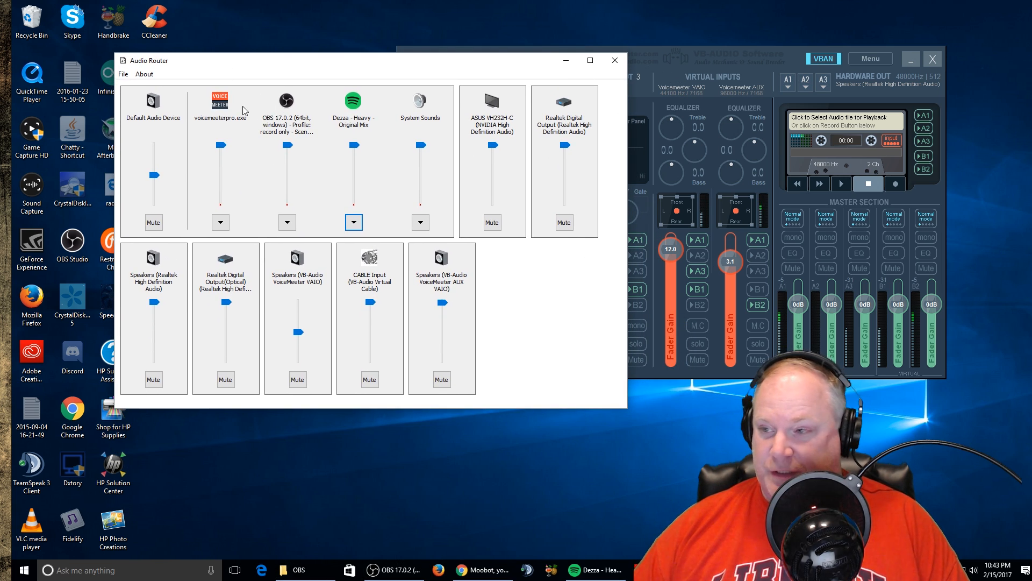
- Route Spotify's stream to CABLE Input (VB-Audio Virtual Cable) and confirm
left_click(354, 222)
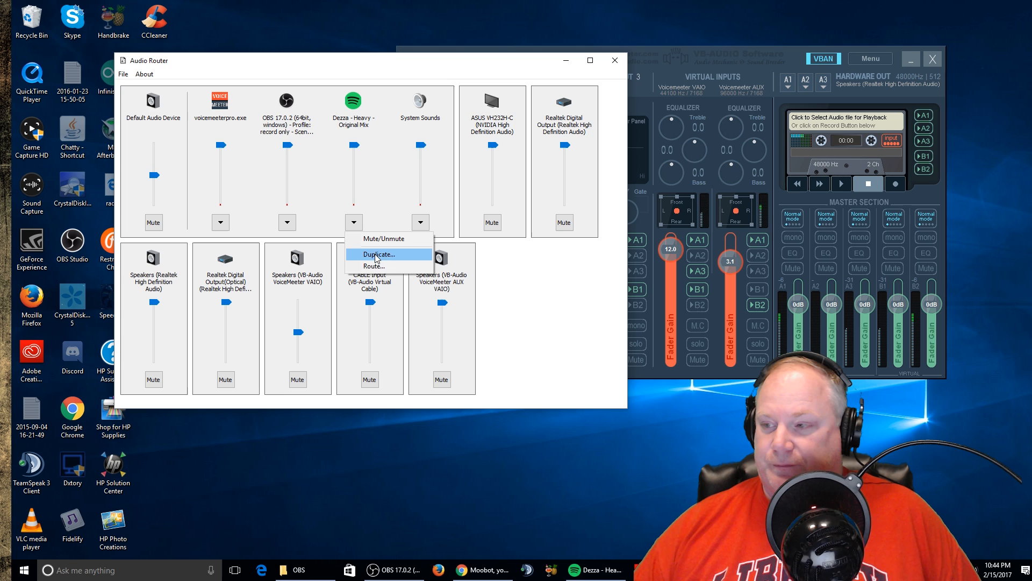
left_click(373, 266)
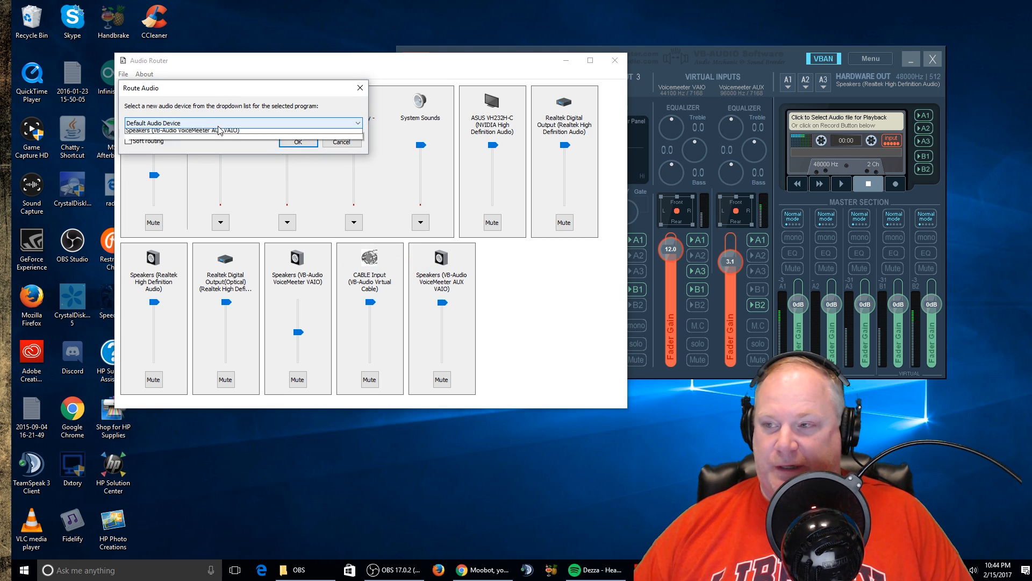
left_click(357, 123)
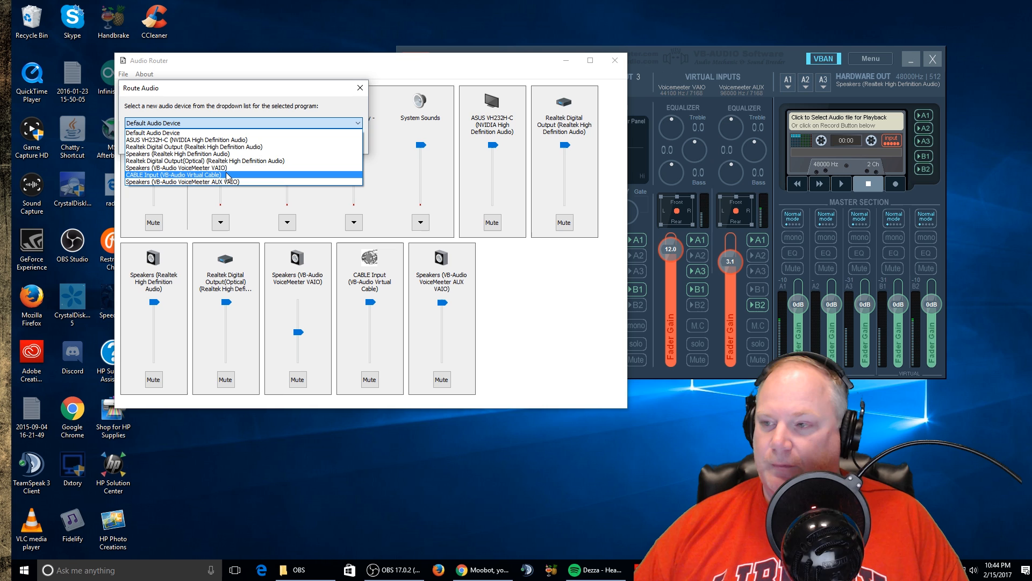
left_click(175, 174)
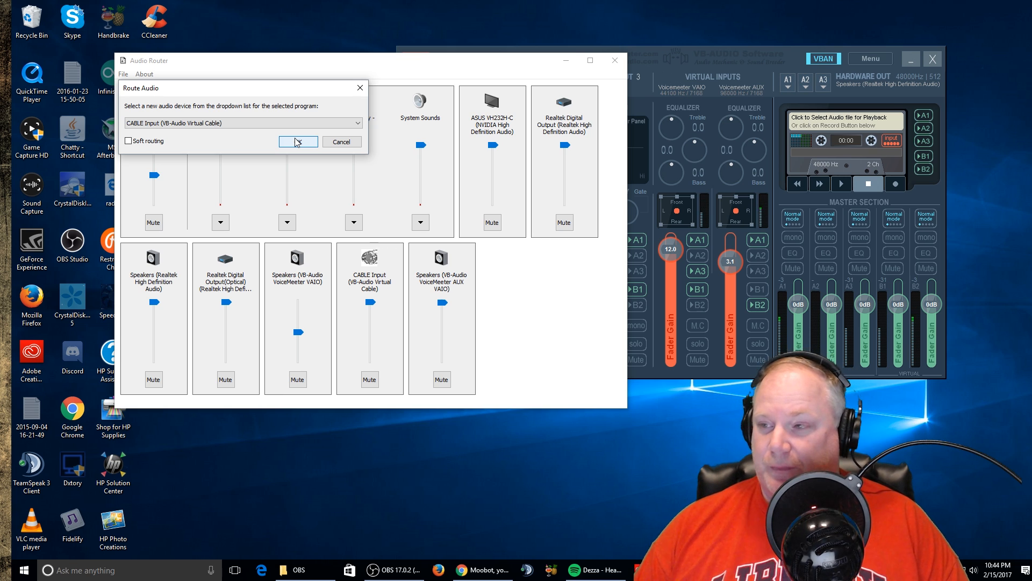
left_click(298, 142)
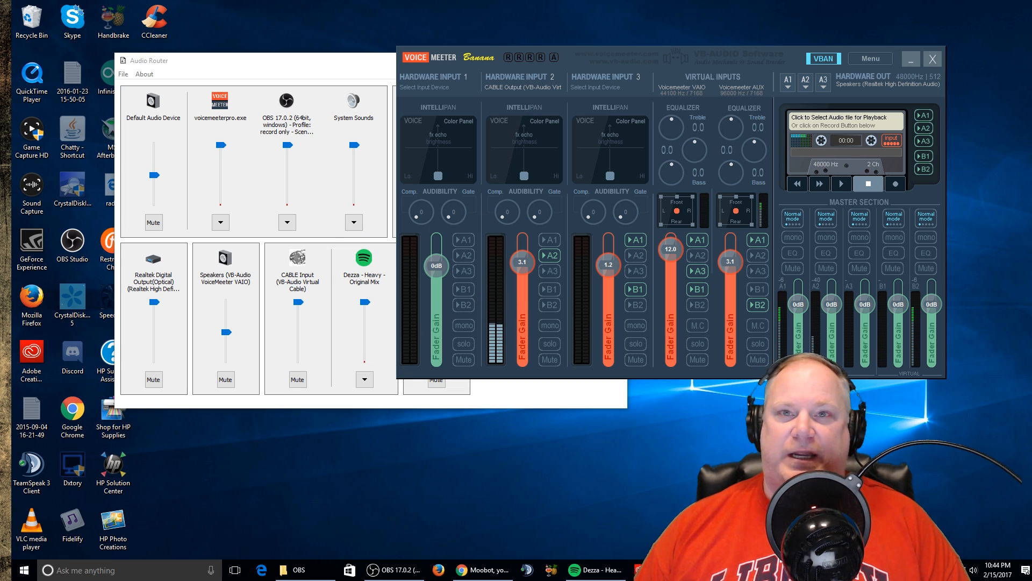
mouse_move(342, 487)
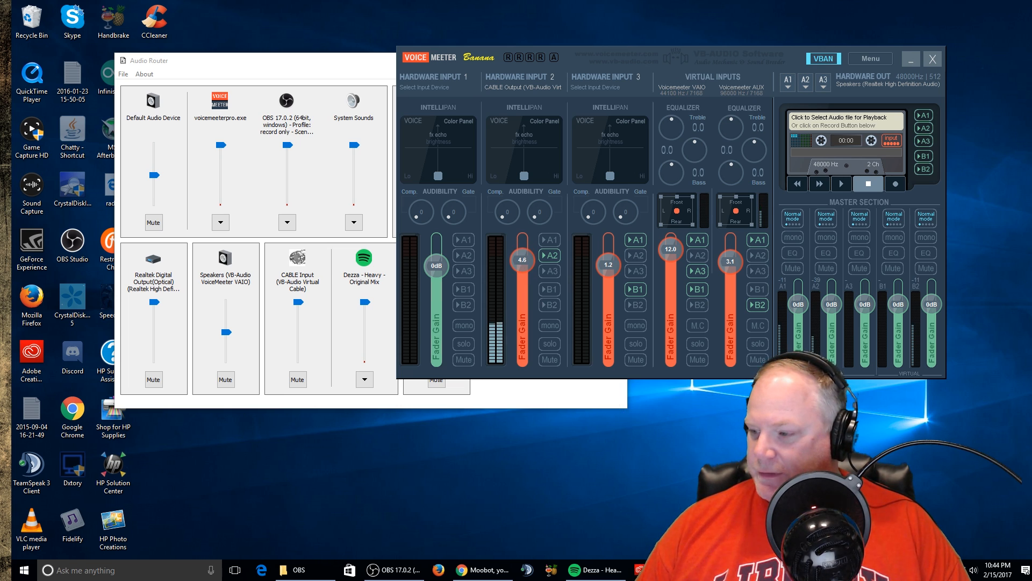
- Raise Hardware Input 2 (CABLE Output) fader gain to 4.6 as Spotify plays through it
left_click(590, 570)
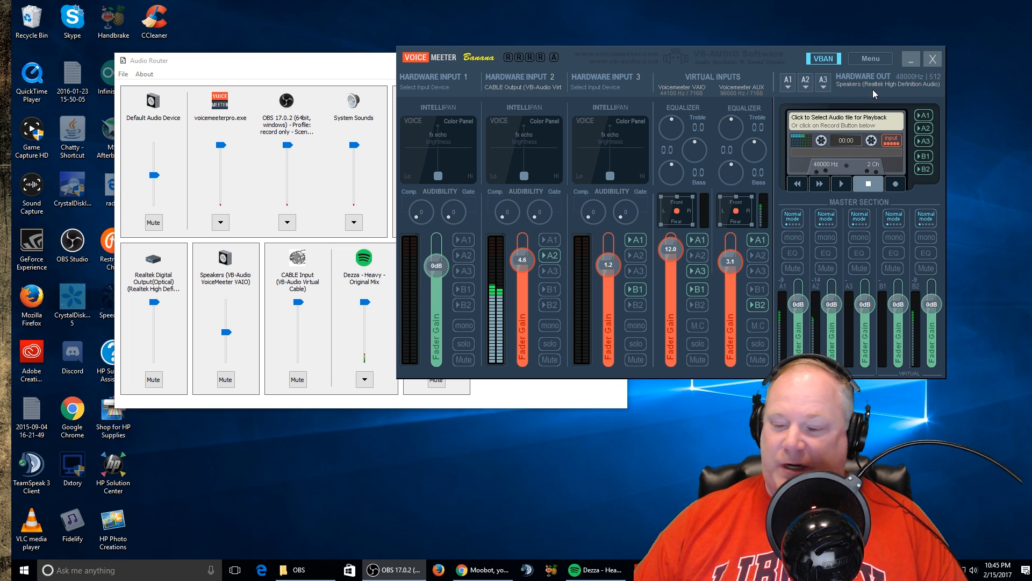
- Show the VB-Audio Network Configuration with its incoming and outgoing streams
left_click(823, 58)
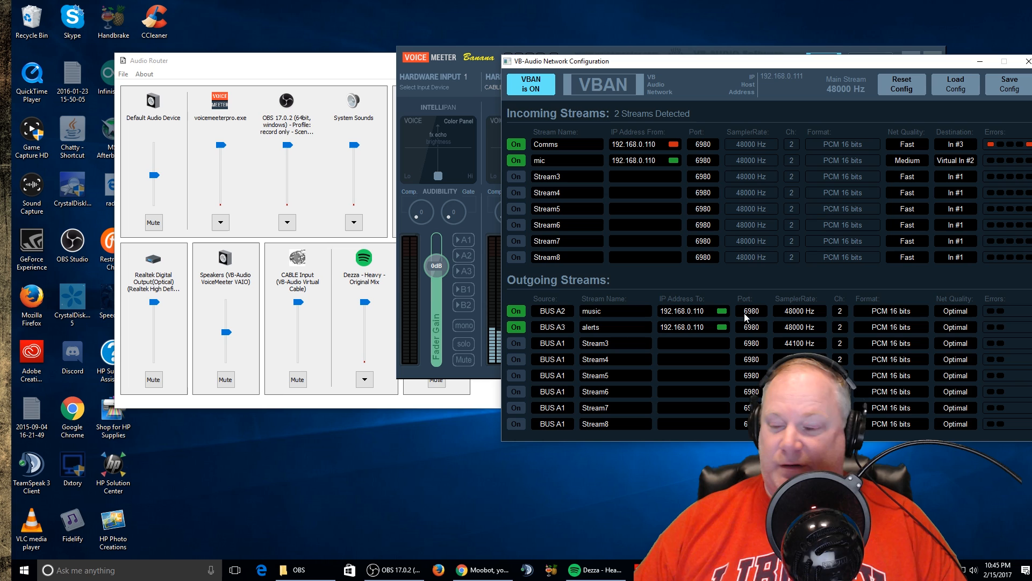
mouse_move(752, 106)
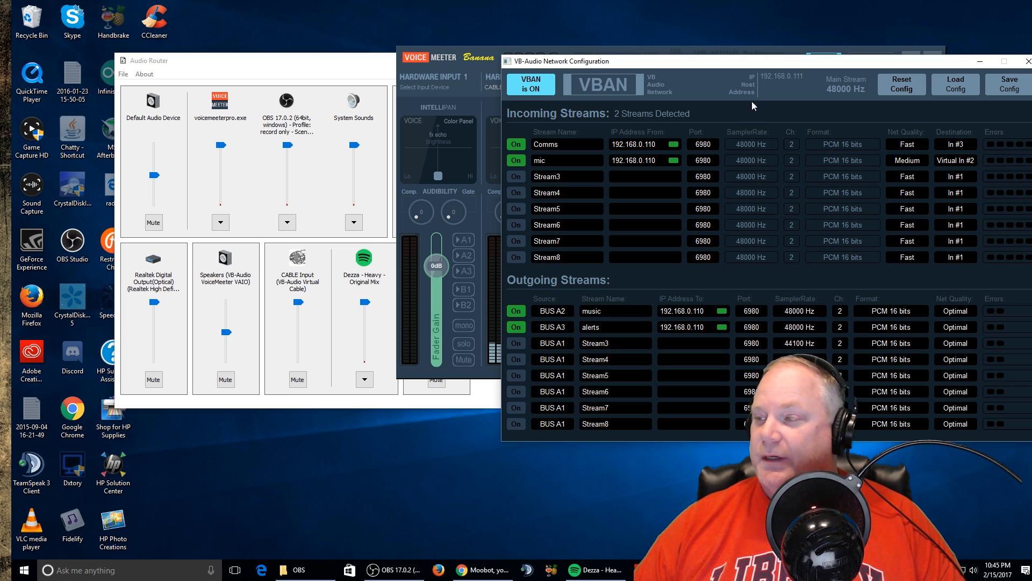
mouse_move(772, 69)
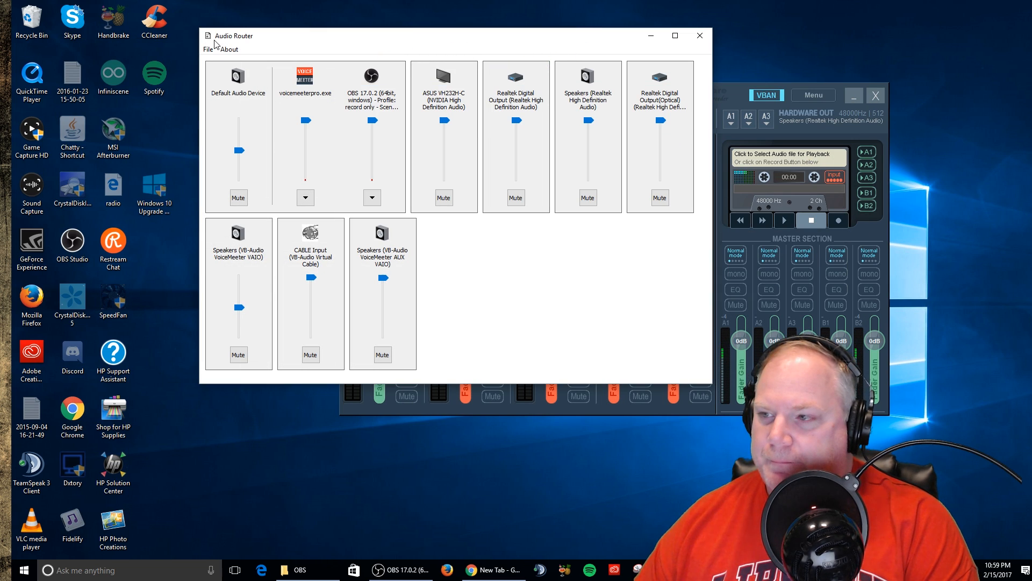
mouse_move(327, 228)
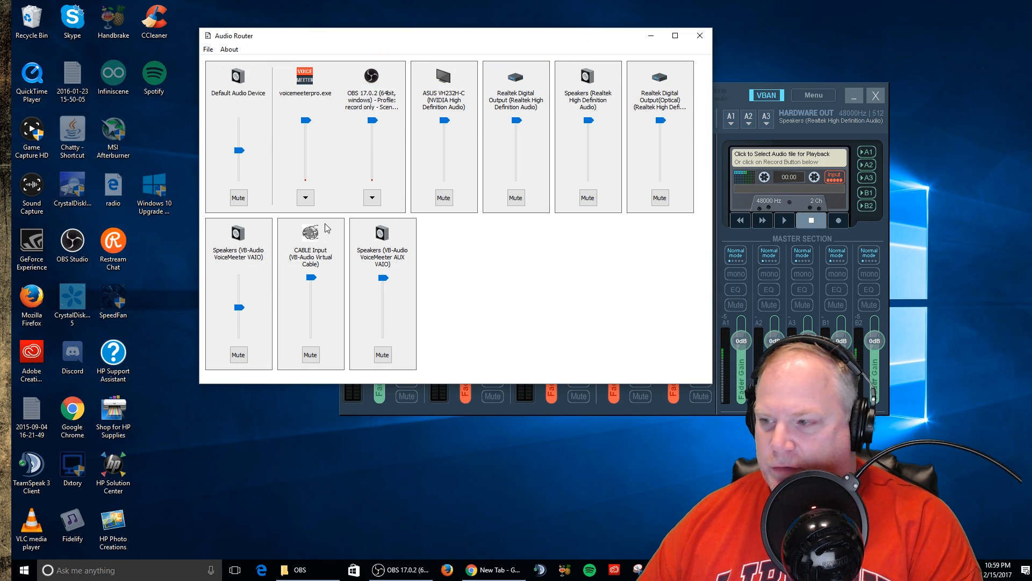
- Switch Audio Router to the per-application list showing chrome.exe, obs64.exe and voicemeeterpro.exe
left_click(493, 570)
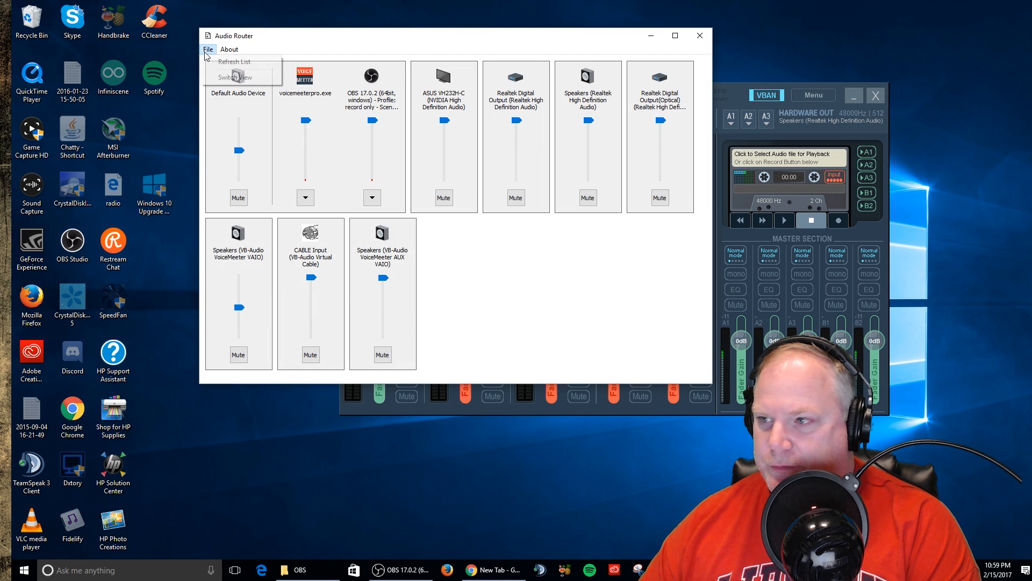
left_click(297, 171)
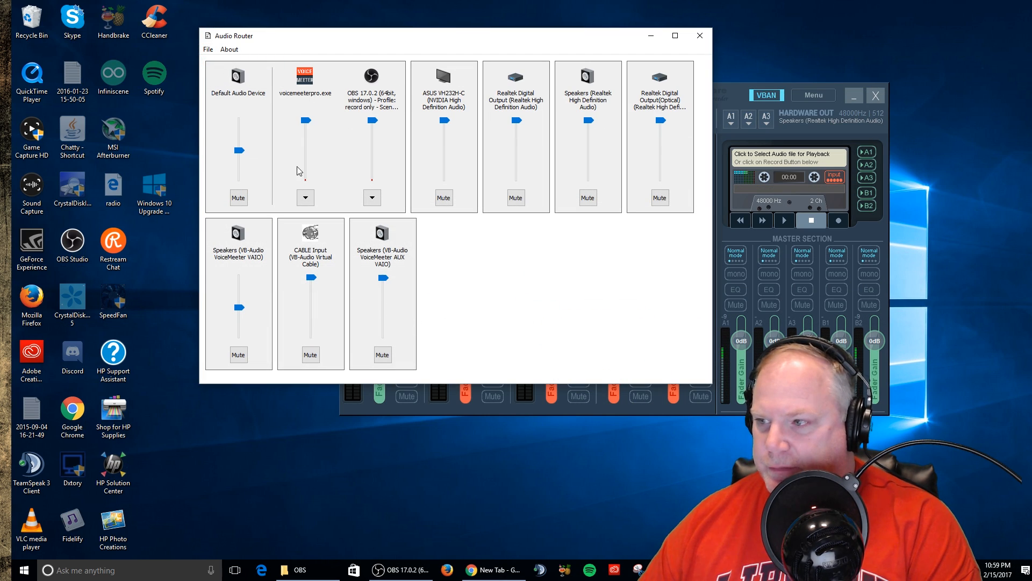
mouse_move(445, 273)
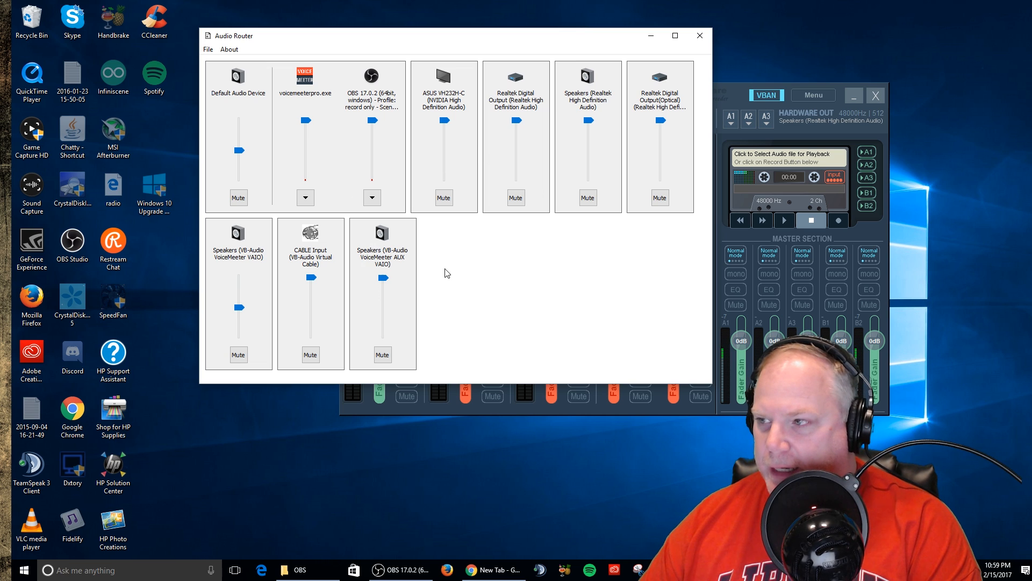
mouse_move(208, 49)
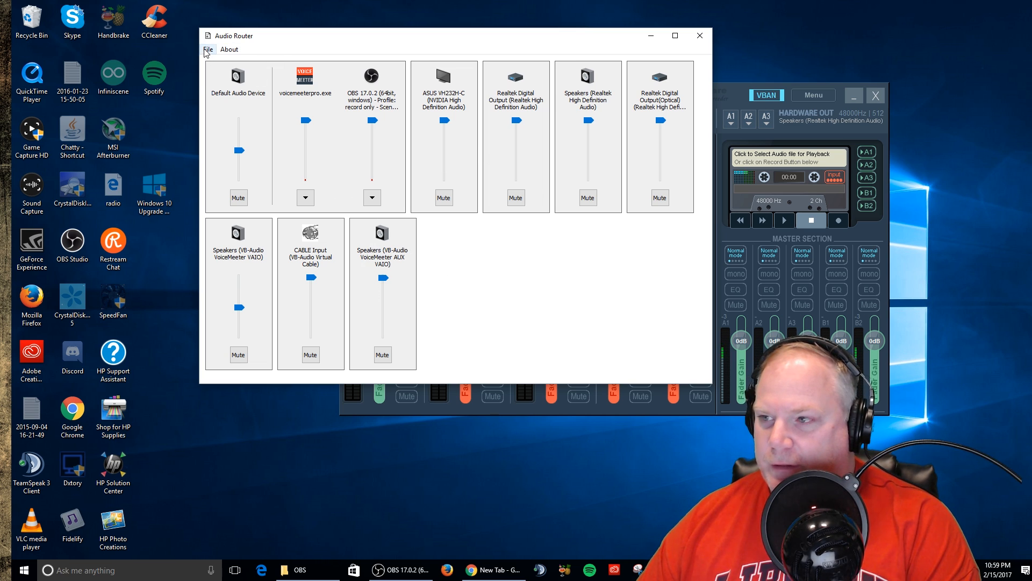
left_click(208, 49)
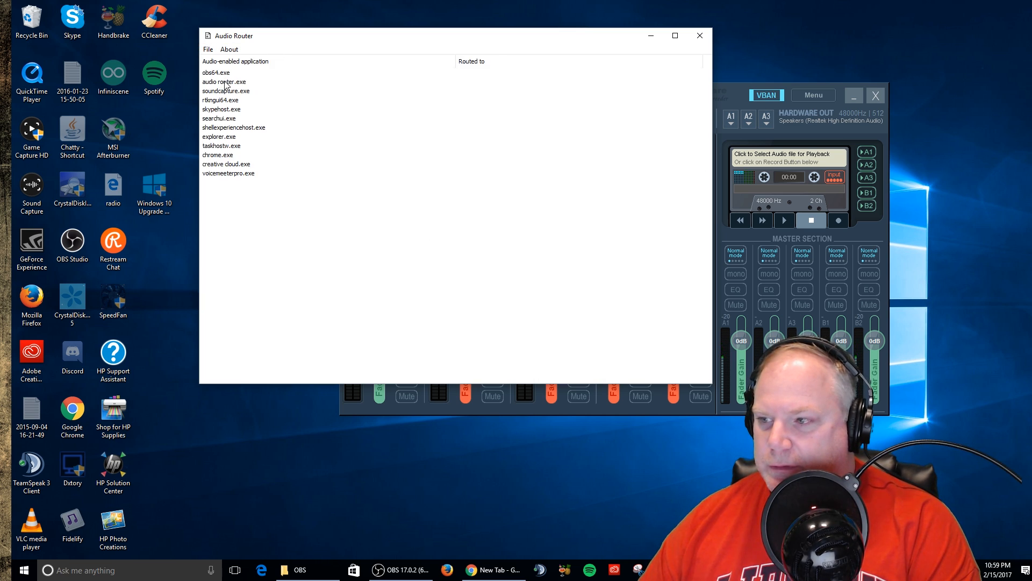
mouse_move(223, 158)
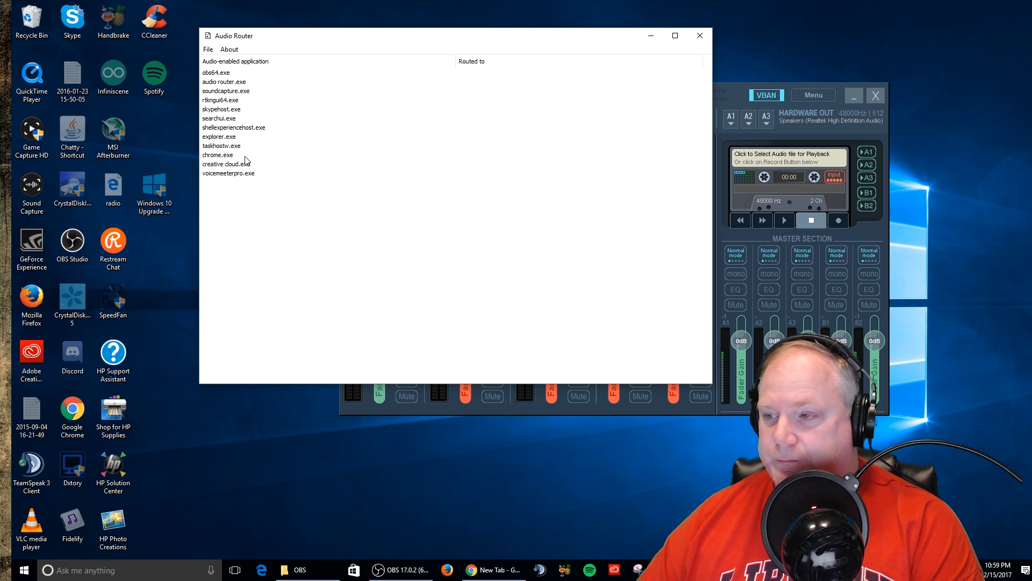
mouse_move(245, 160)
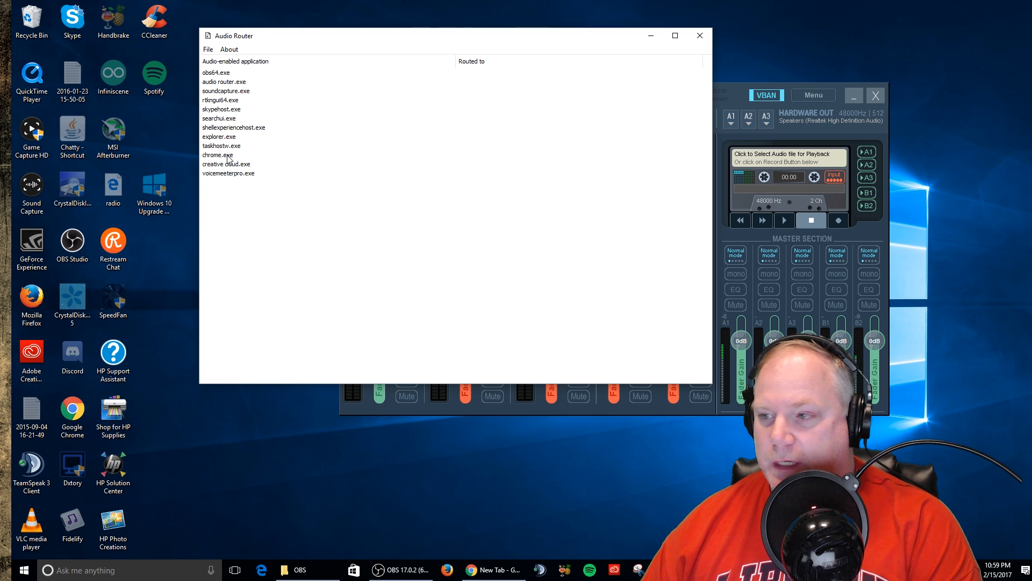
mouse_move(276, 173)
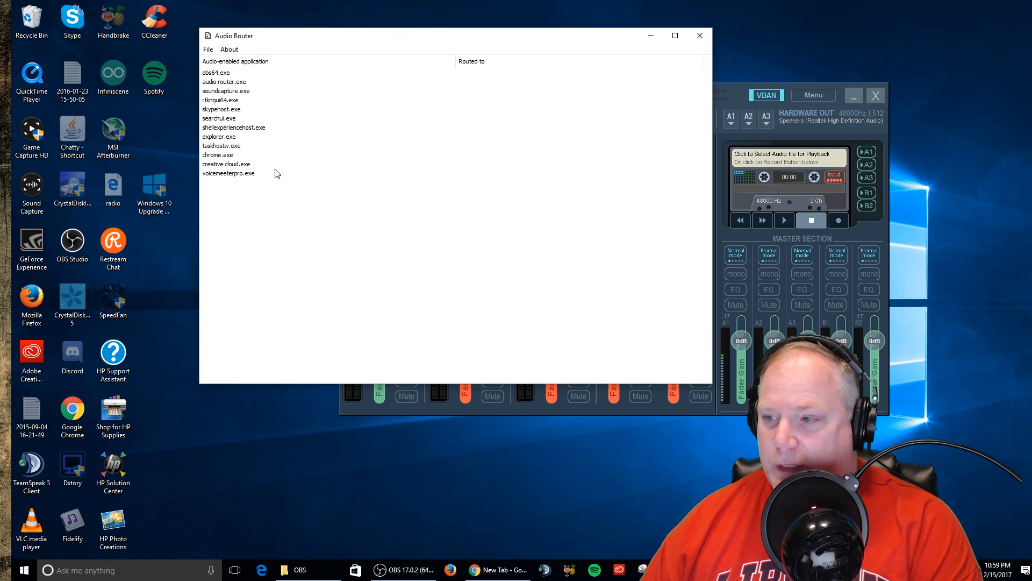
- Route chrome.exe's audio to CABLE Input (VB-Audio Virtual Cable) and confirm
left_click(219, 155)
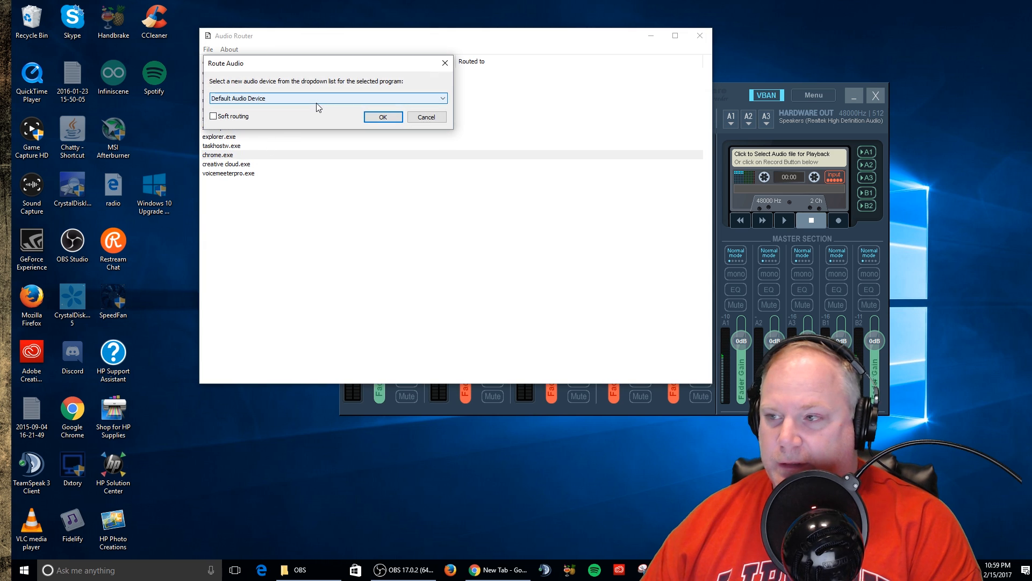
left_click(440, 98)
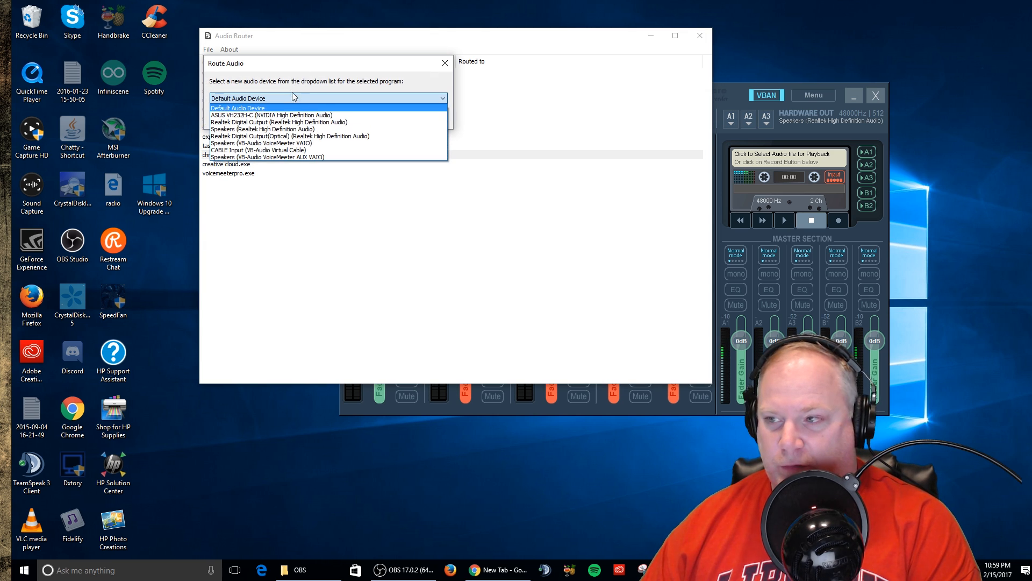
mouse_move(259, 150)
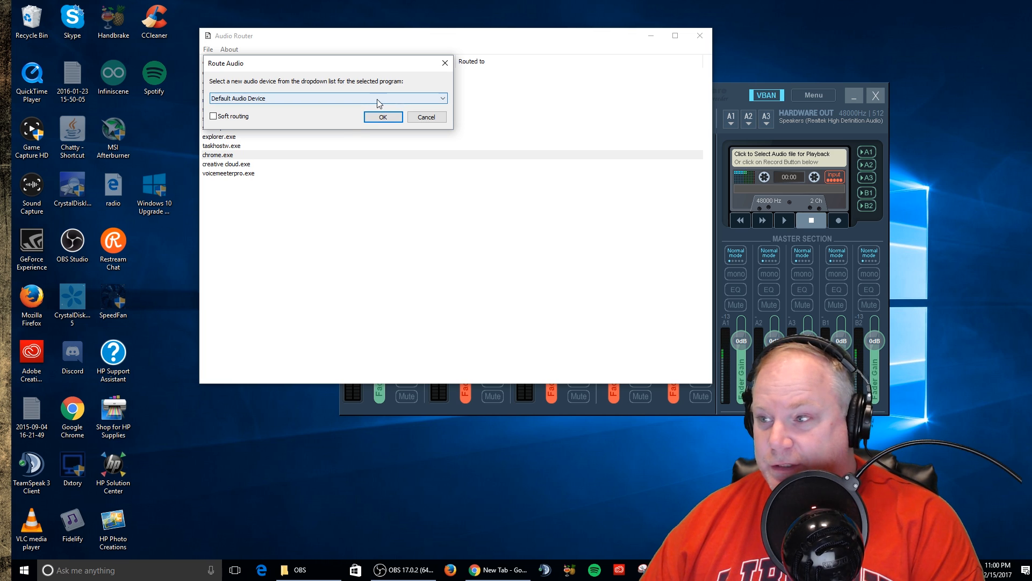
left_click(441, 98)
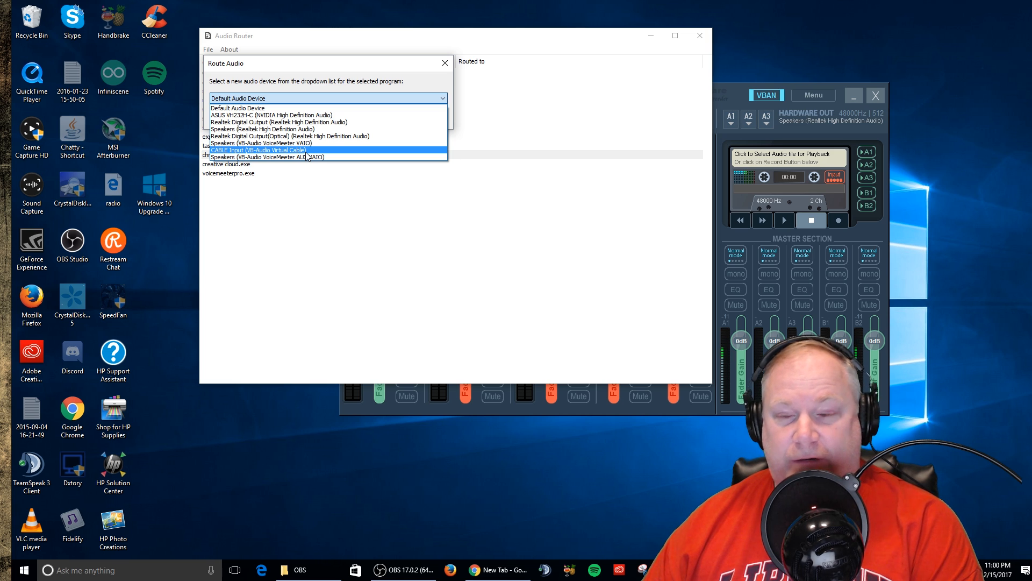
left_click(258, 151)
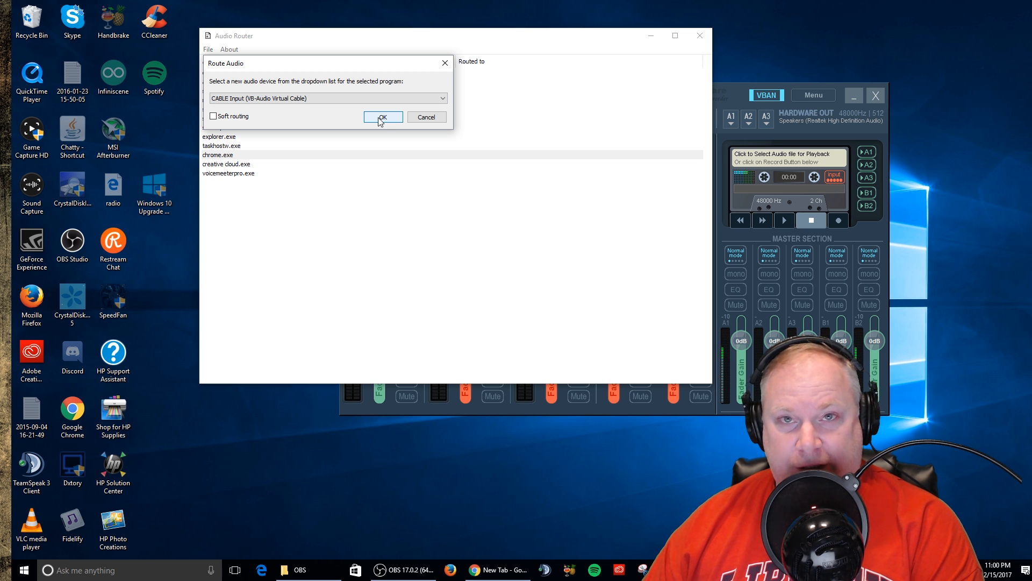
left_click(383, 116)
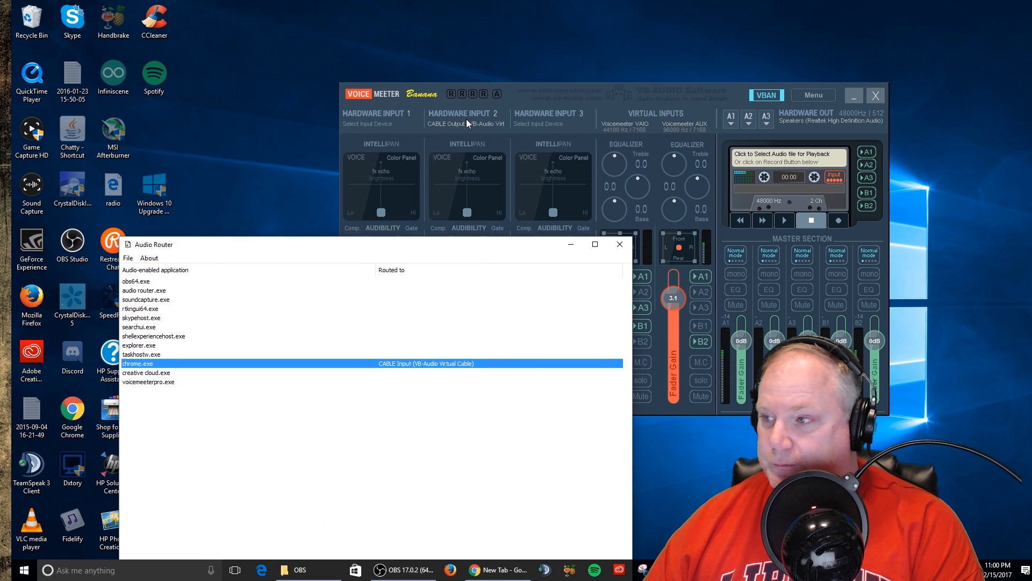
- Verify VoiceMeeter Hardware Input 2 still uses CABLE Output, then return to the browser
left_click(464, 123)
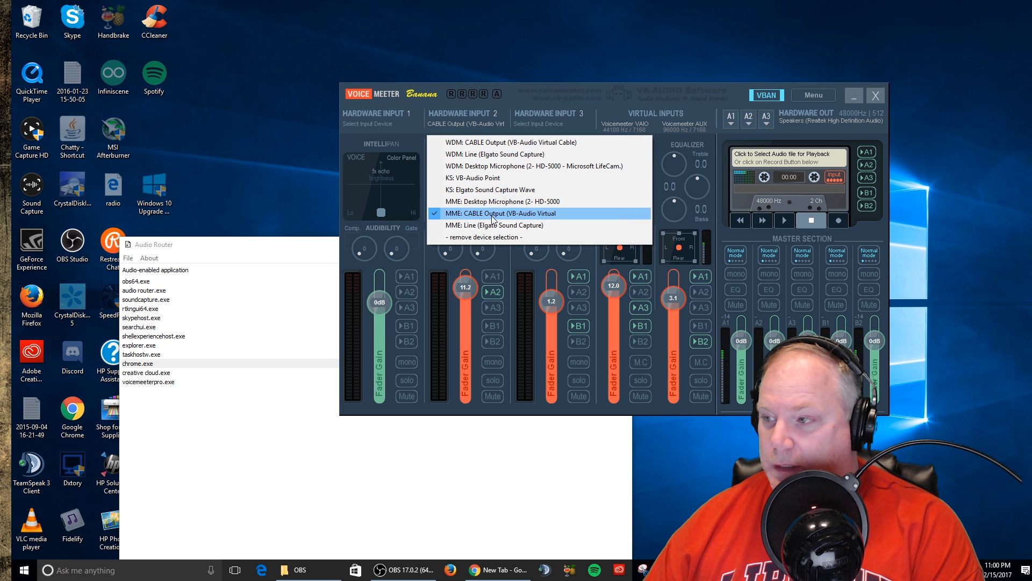
left_click(498, 213)
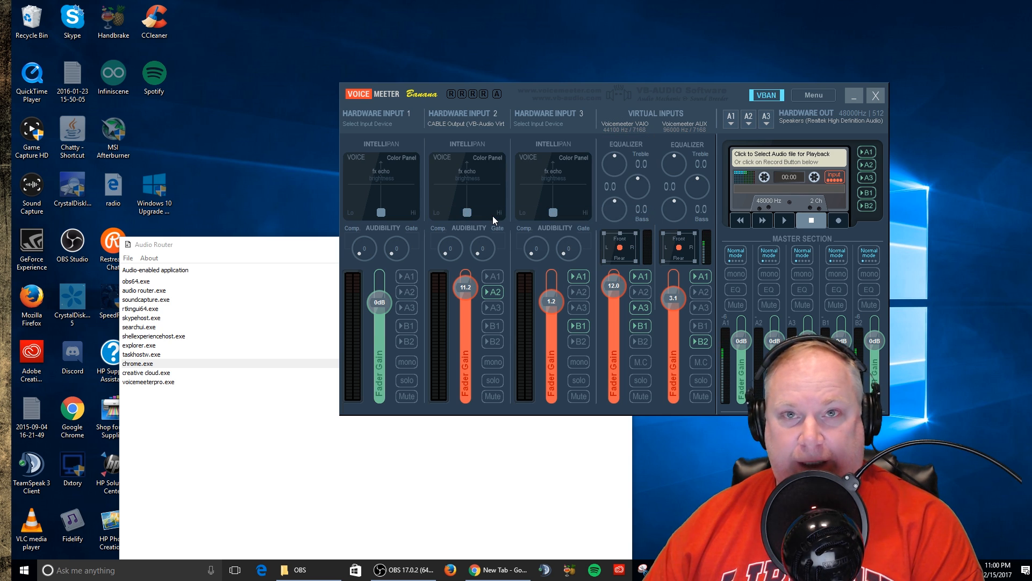
left_click(138, 364)
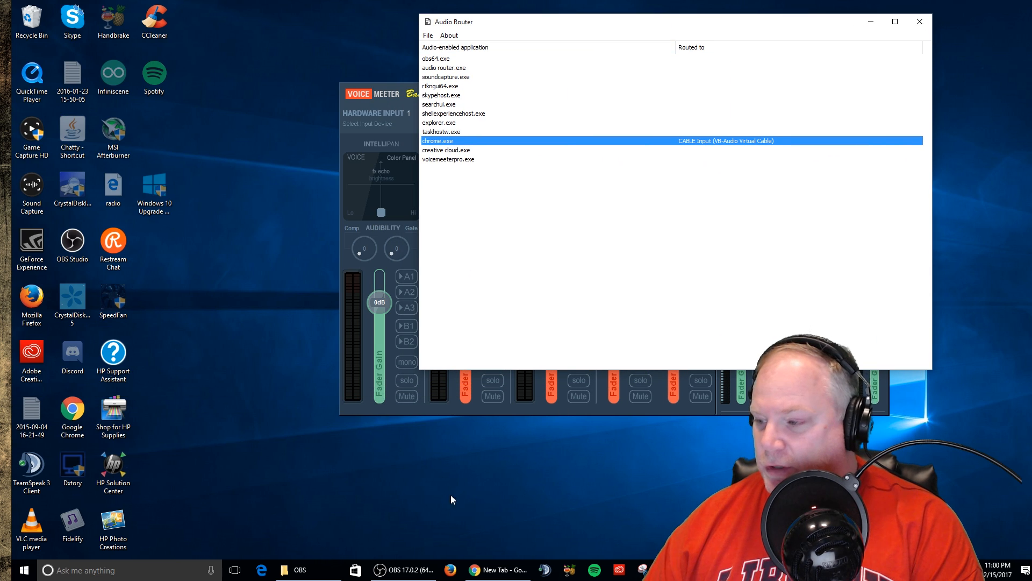
left_click(497, 570)
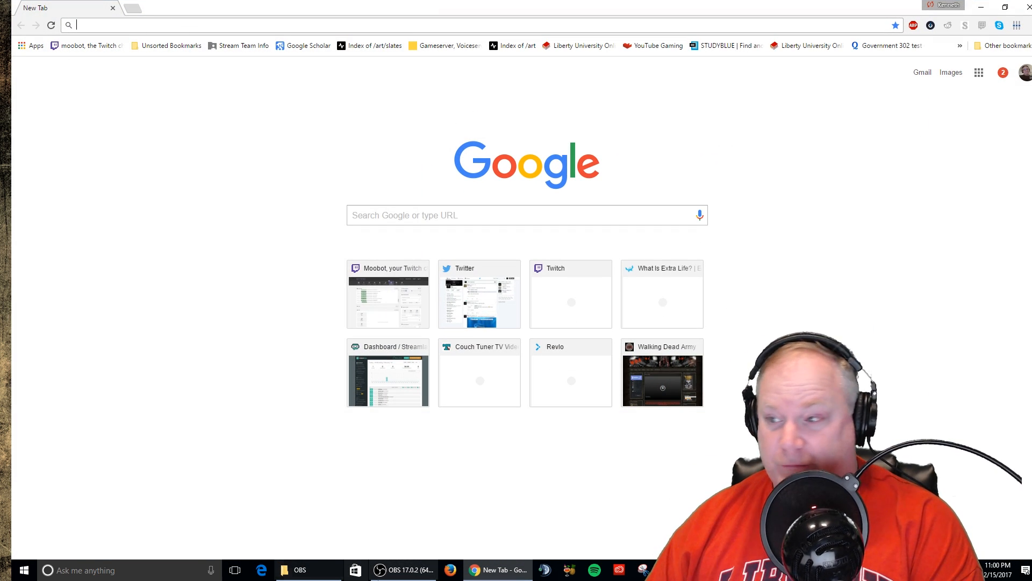
mouse_move(395, 273)
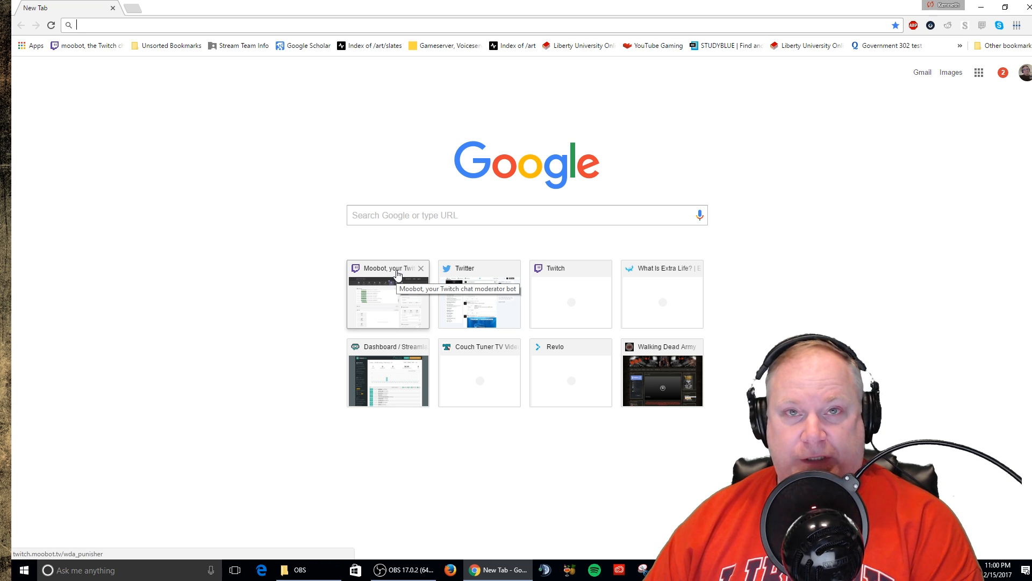
- Start the Moobot song request player from its dashboard, then bring OBS back to check levels
left_click(388, 295)
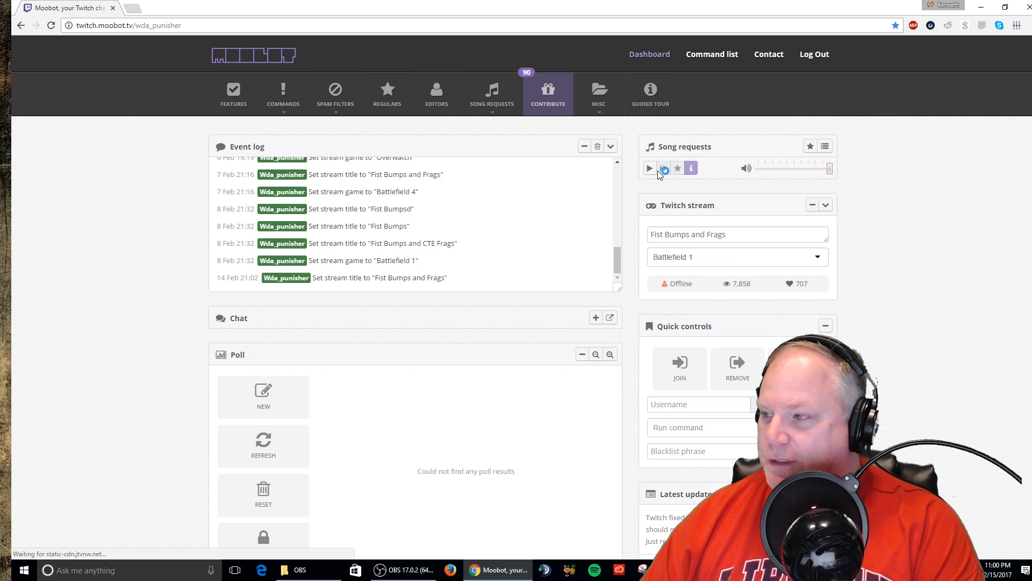
left_click(649, 168)
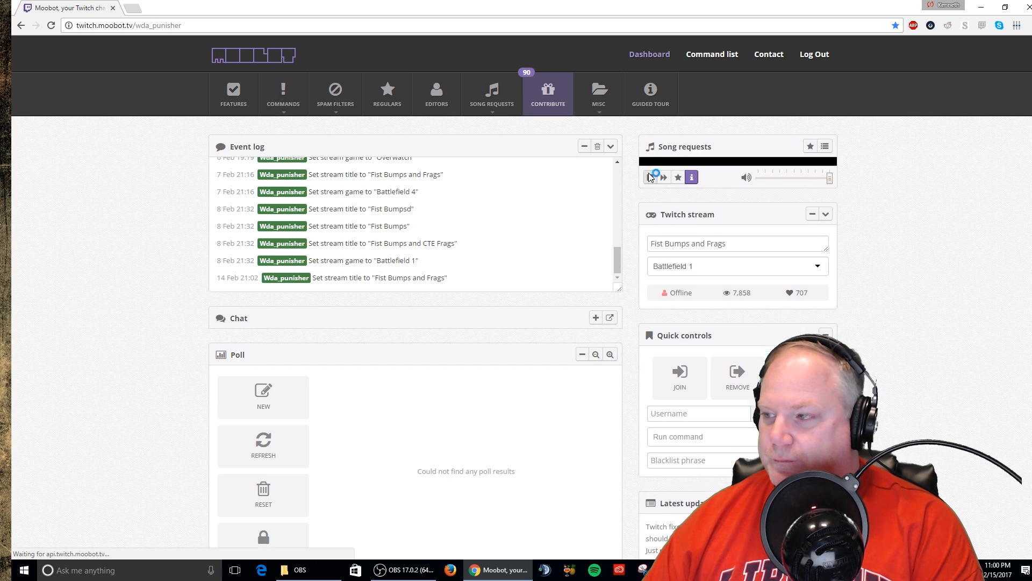
left_click(651, 176)
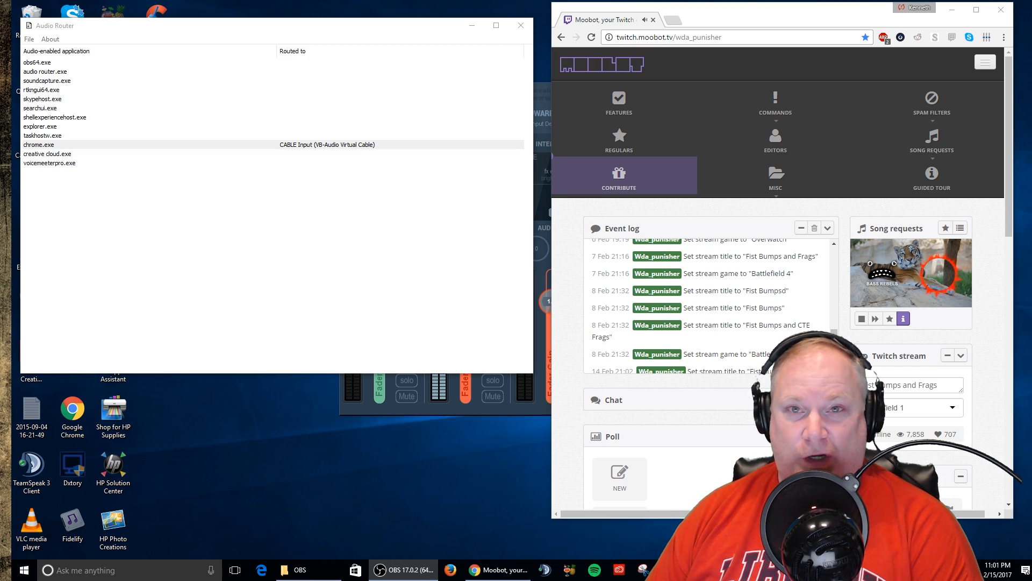
left_click(403, 570)
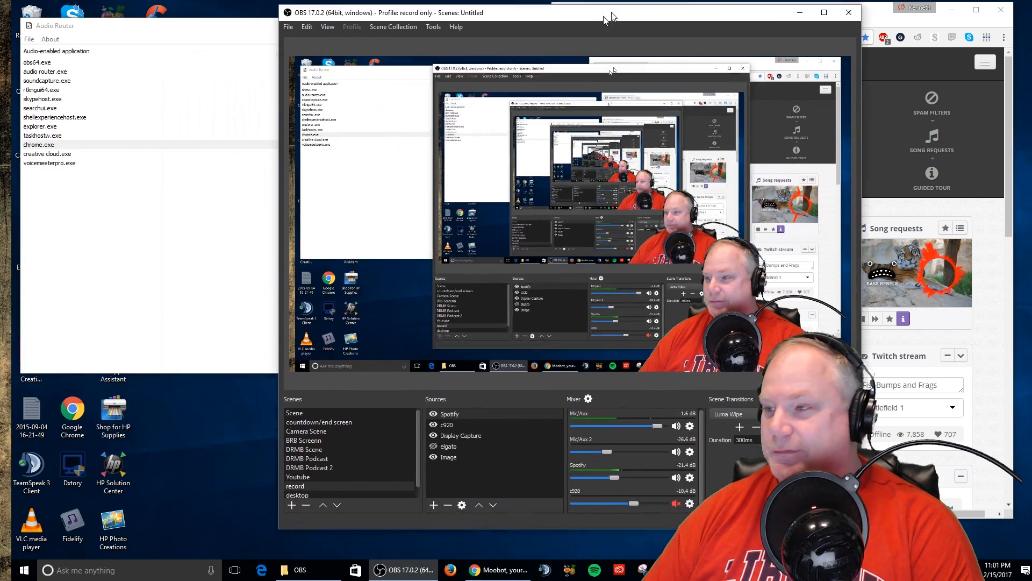